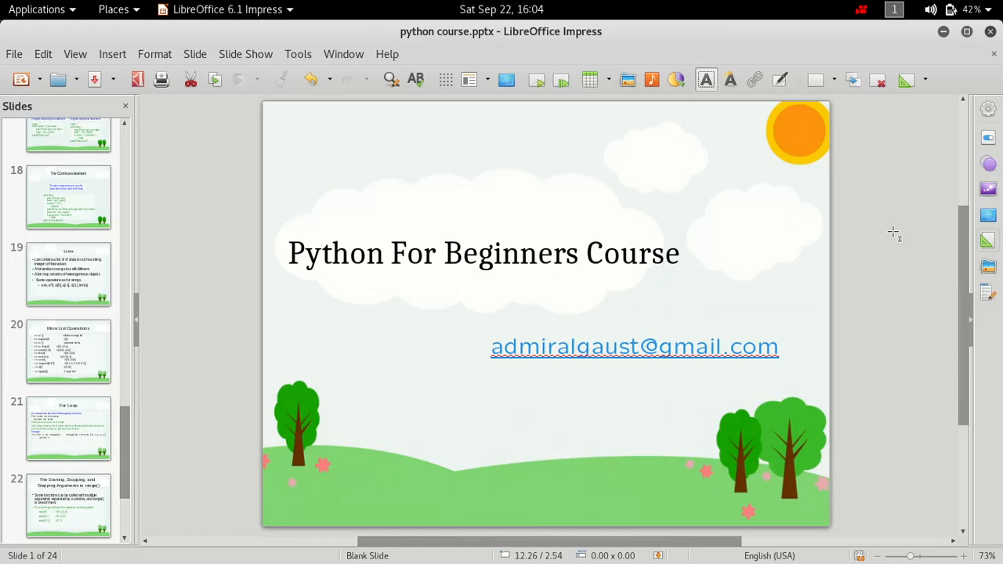
{"action": "mouse_move", "coordinate": [589, 366]}
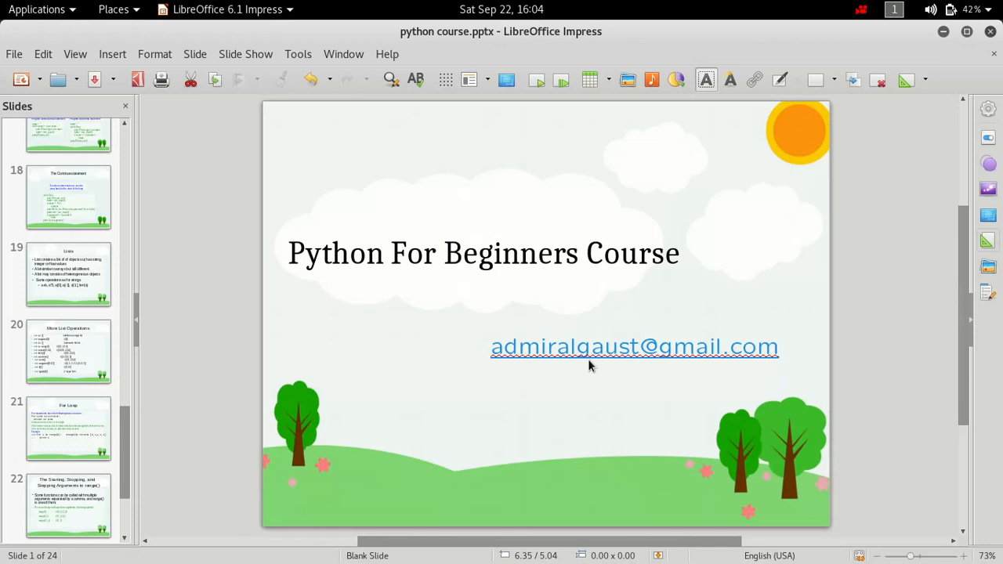
- Bring up slide 19, 'Lists', from the Slides pane
{"action": "double_click", "coordinate": [564, 346]}
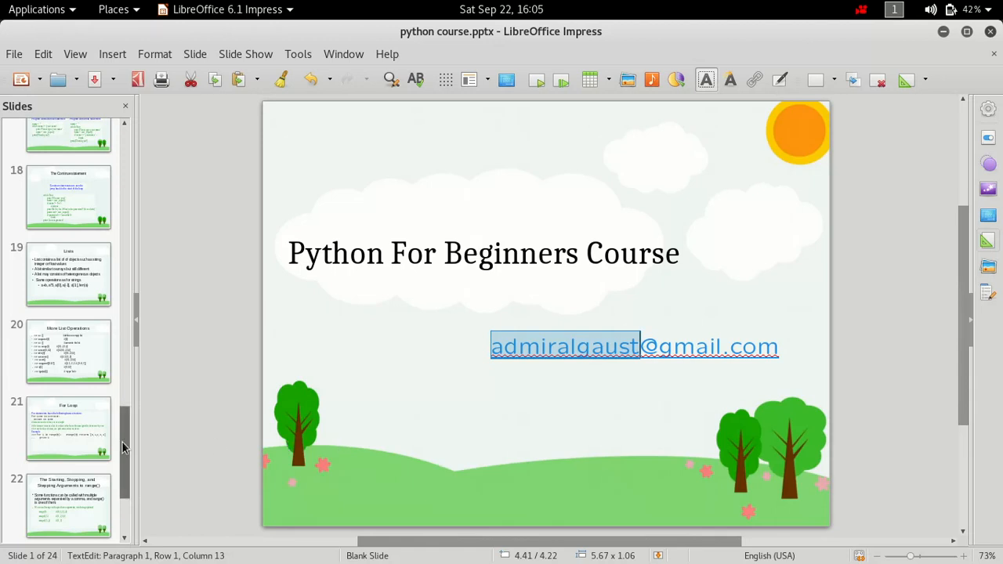
{"action": "left_click", "coordinate": [69, 274]}
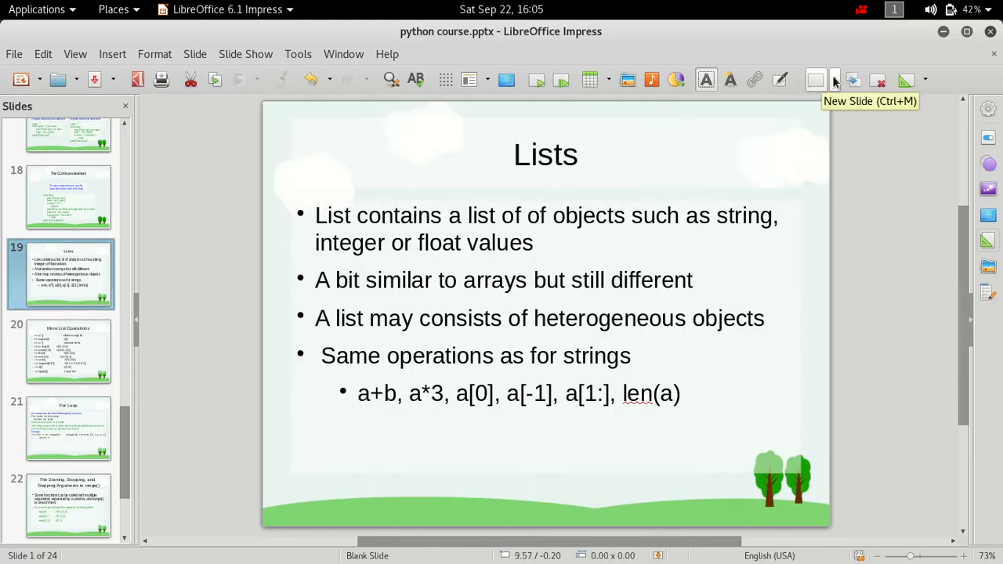
{"action": "left_click", "coordinate": [69, 275]}
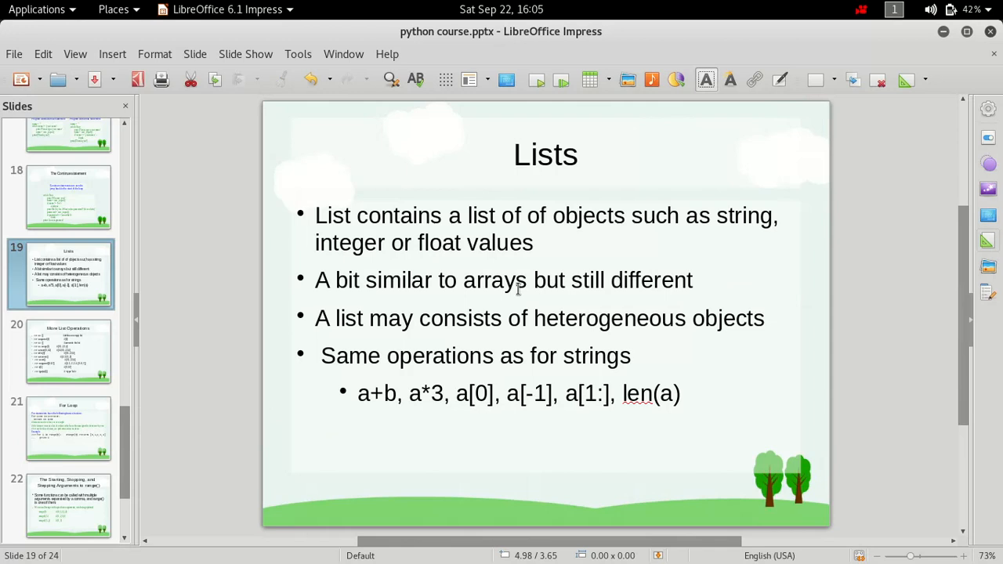
{"action": "mouse_move", "coordinate": [359, 216]}
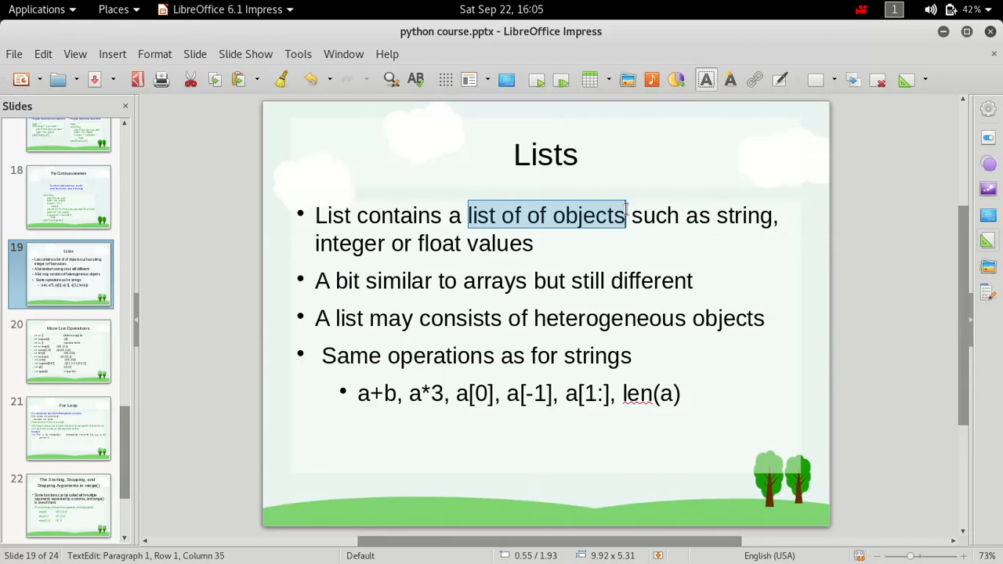
- Emphasise the words string, values and integer in the first bullet
{"action": "double_click", "coordinate": [743, 216]}
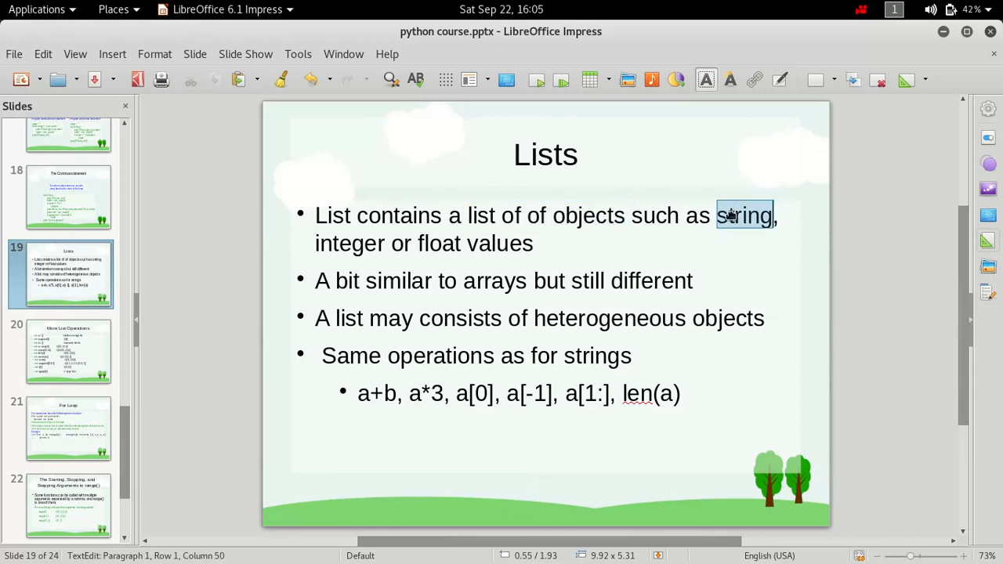
{"action": "double_click", "coordinate": [499, 243]}
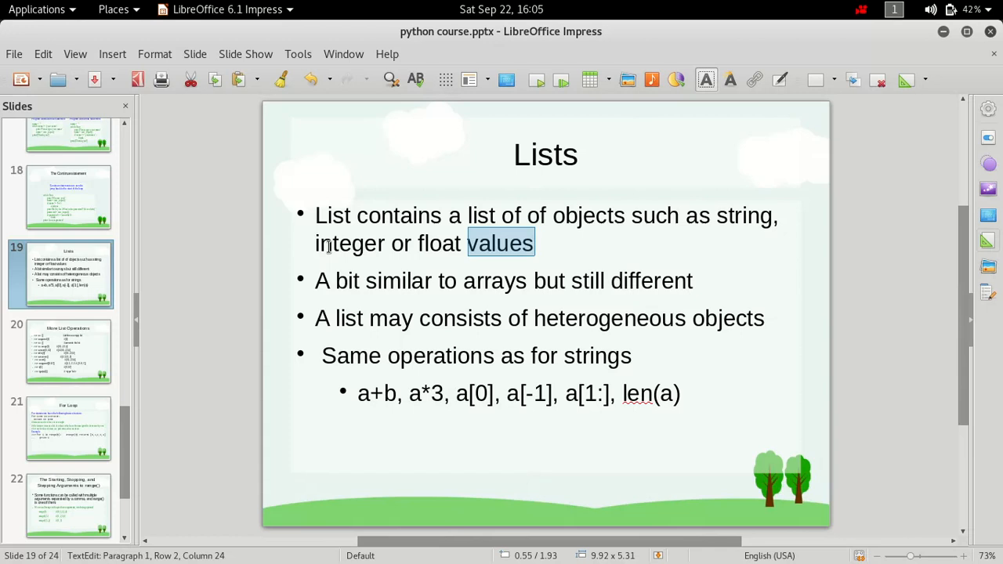
{"action": "double_click", "coordinate": [350, 243]}
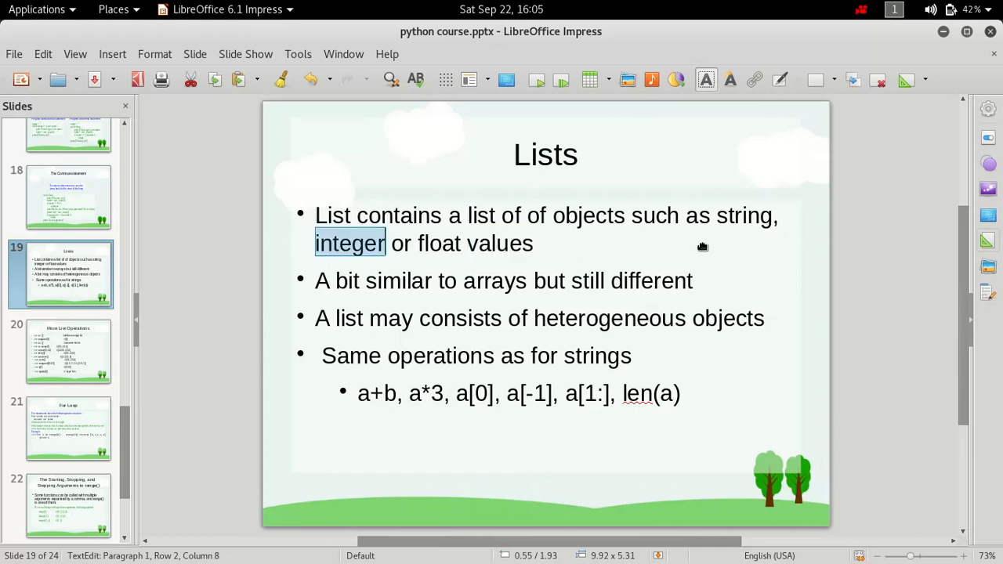
{"action": "left_click", "coordinate": [883, 297]}
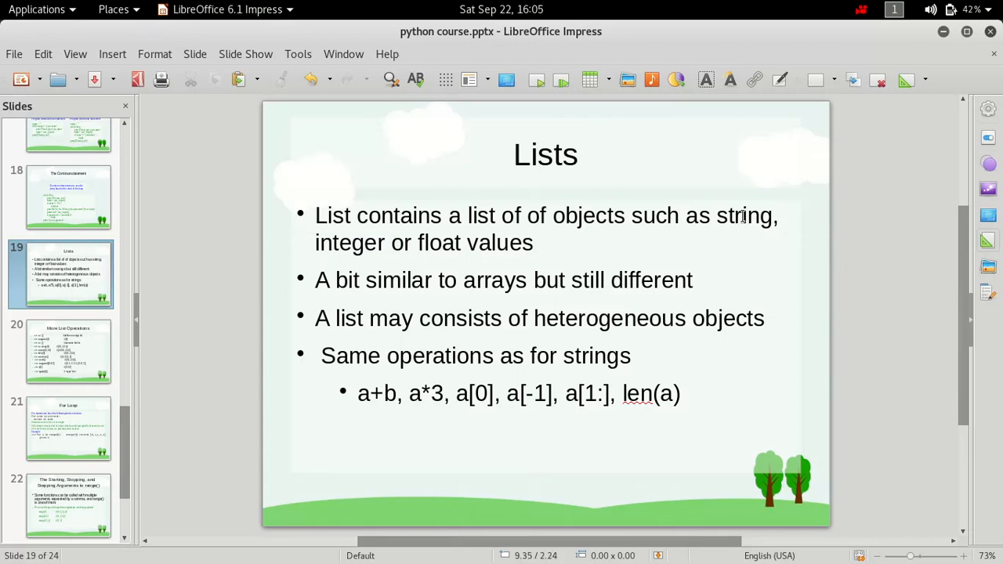
- Emphasise string, the whole first bullet and the word objects in turn
{"action": "double_click", "coordinate": [742, 216]}
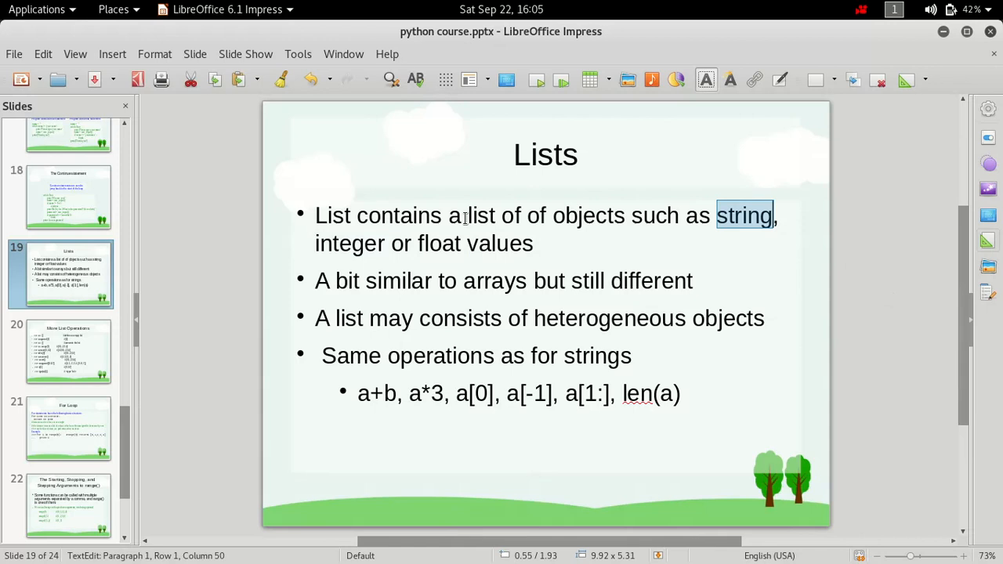
{"action": "double_click", "coordinate": [545, 216]}
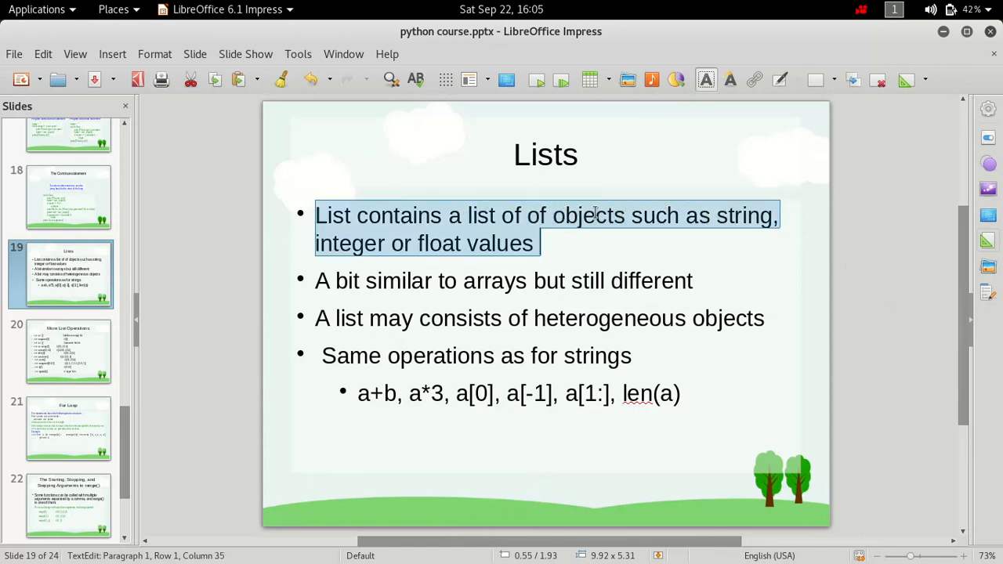
{"action": "double_click", "coordinate": [588, 215]}
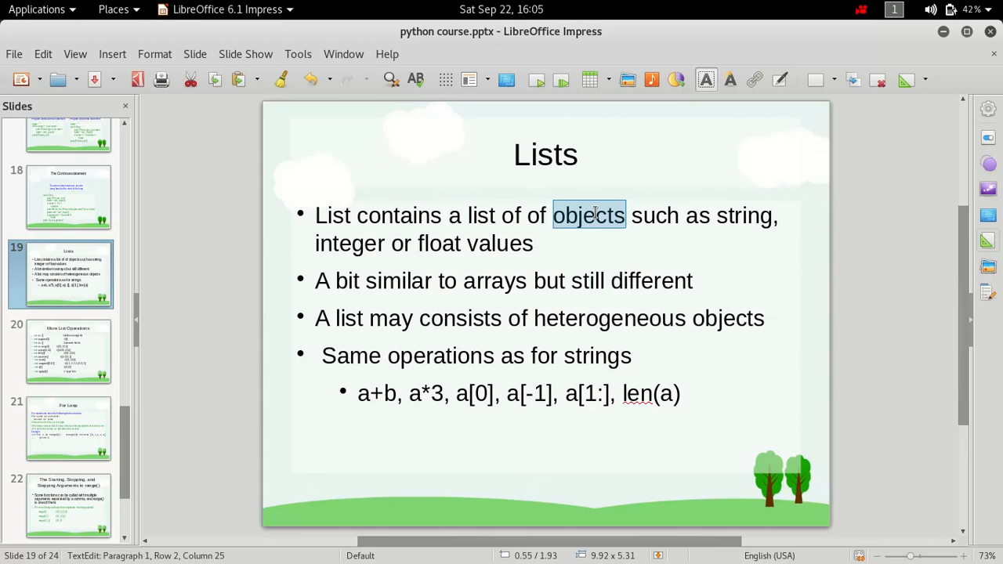
{"action": "left_click", "coordinate": [608, 215]}
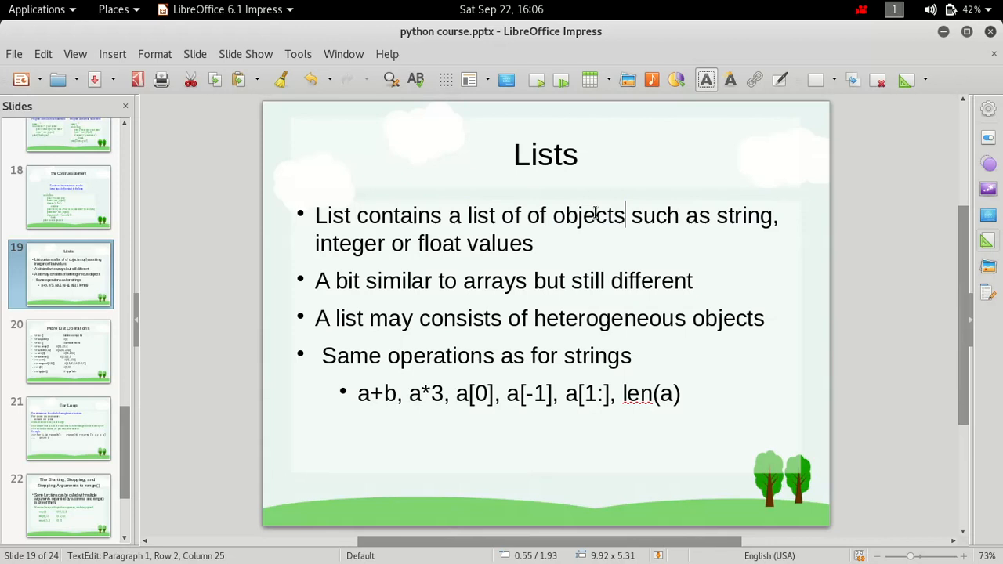
{"action": "double_click", "coordinate": [590, 215]}
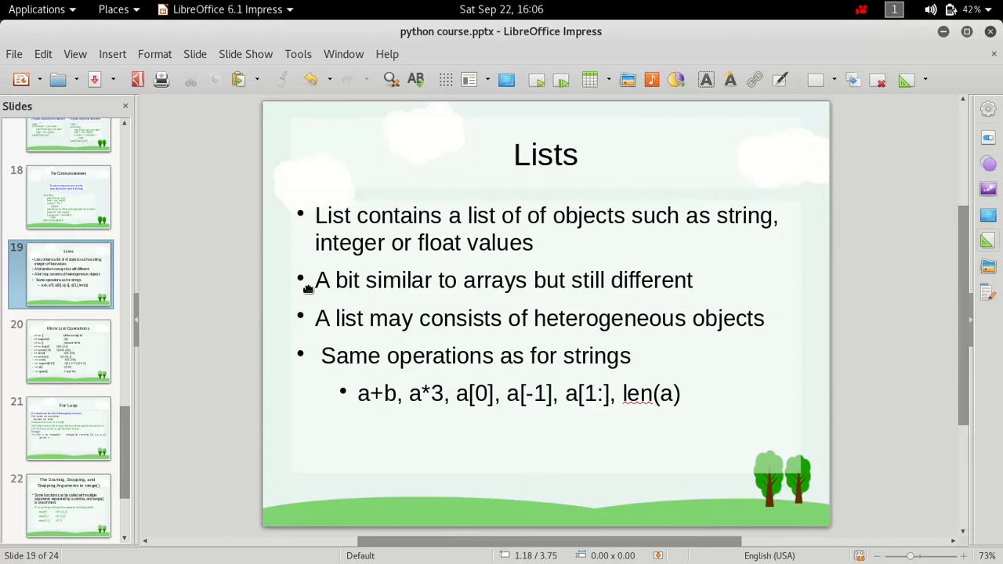
{"action": "triple_click", "coordinate": [502, 280]}
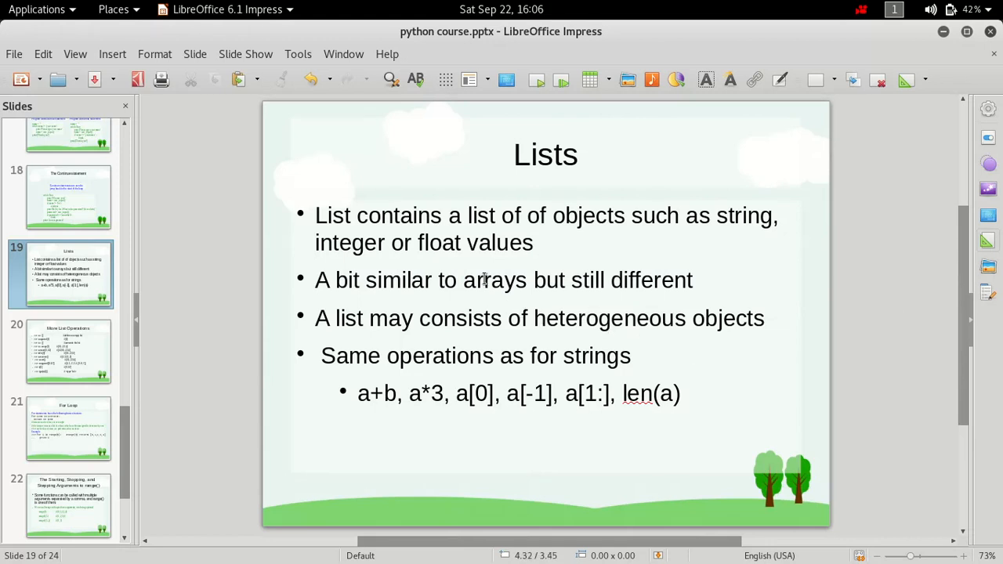
{"action": "double_click", "coordinate": [495, 279]}
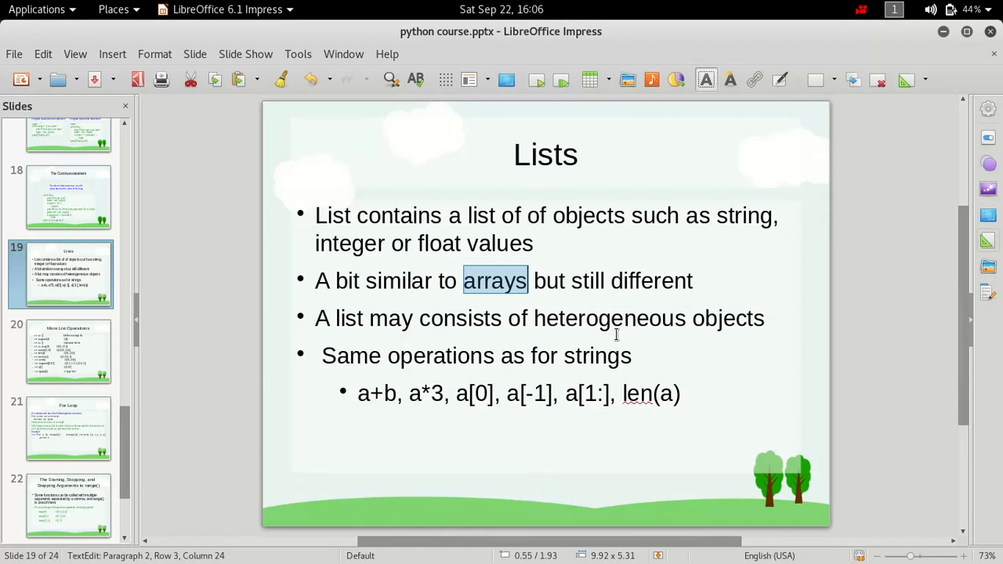
{"action": "left_click", "coordinate": [504, 280]}
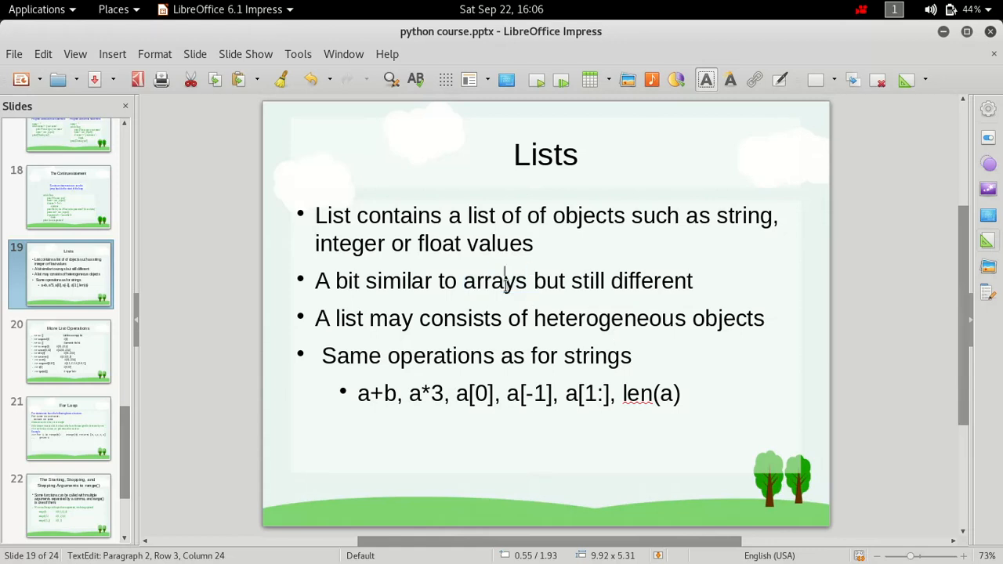
{"action": "double_click", "coordinate": [495, 280]}
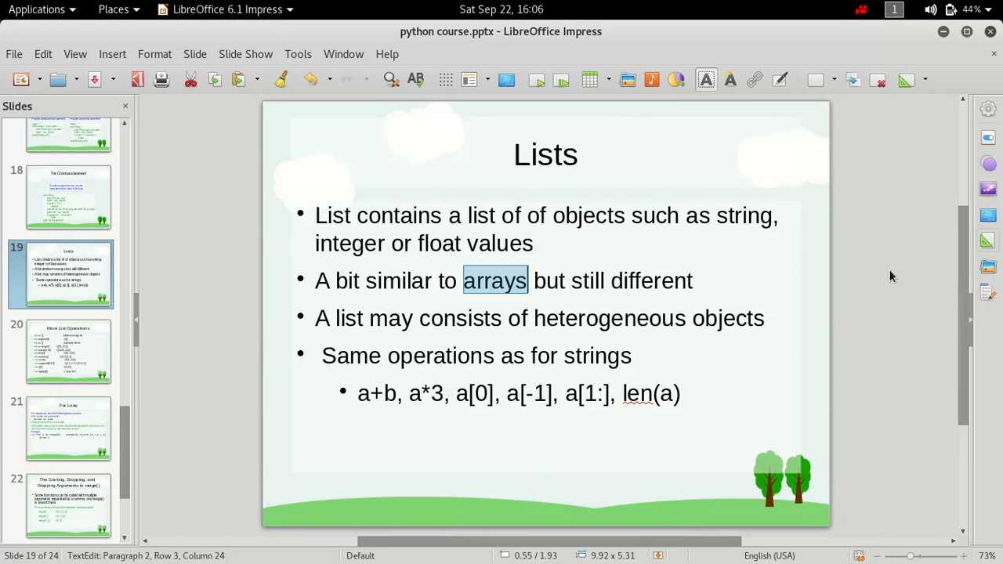
{"action": "mouse_move", "coordinate": [445, 324]}
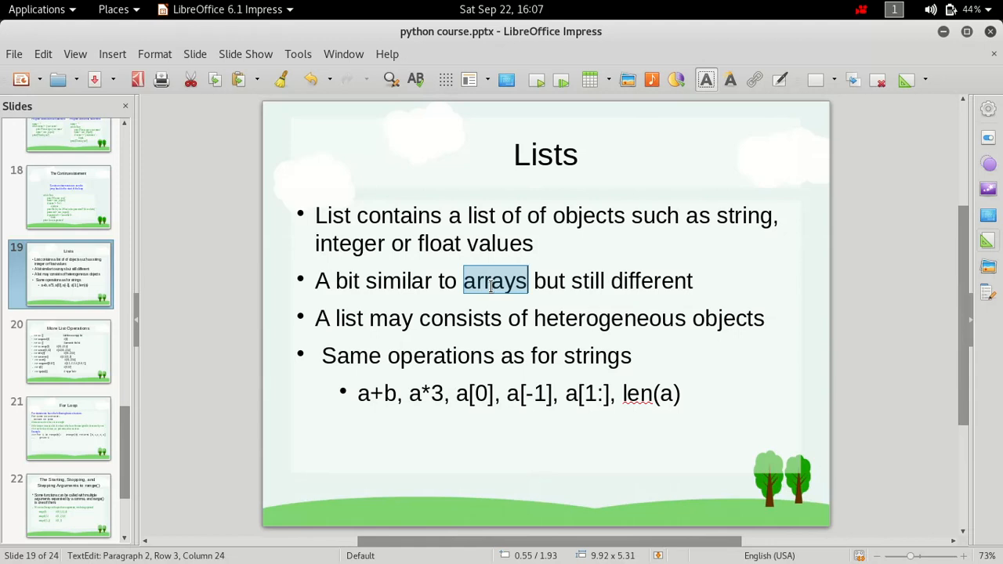
{"action": "mouse_move", "coordinate": [617, 304]}
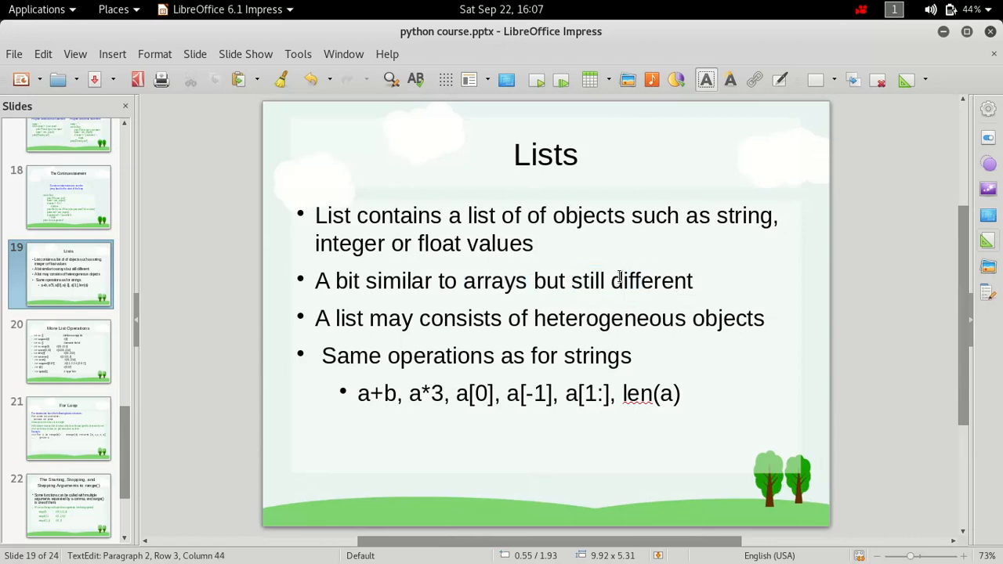
{"action": "double_click", "coordinate": [495, 280]}
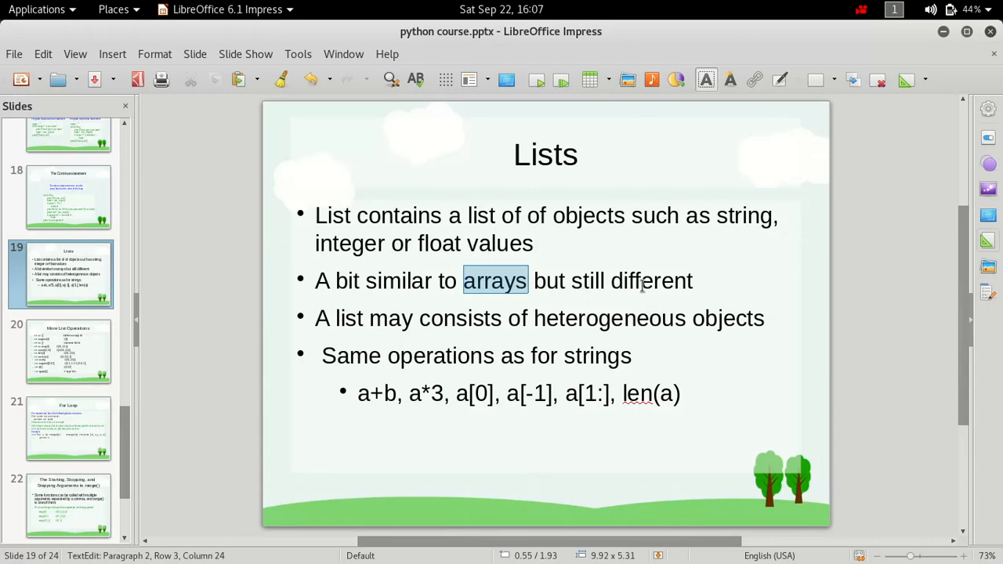
{"action": "double_click", "coordinate": [652, 281]}
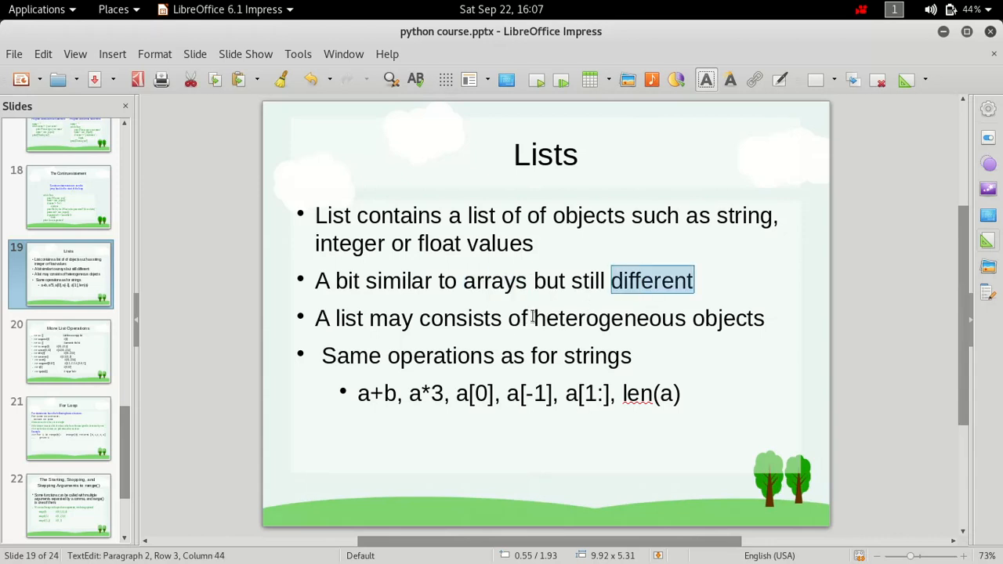
{"action": "triple_click", "coordinate": [539, 318]}
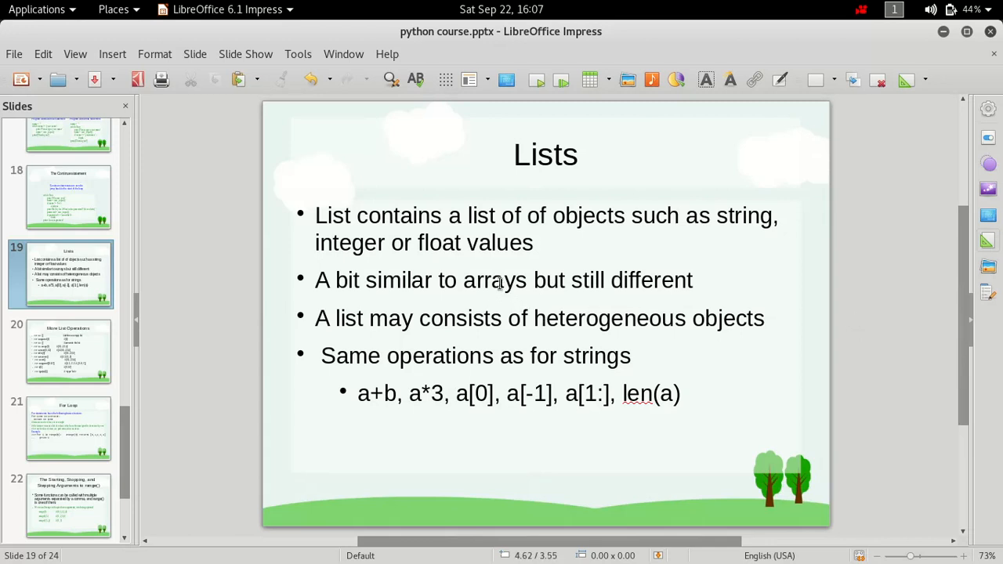
{"action": "double_click", "coordinate": [494, 280]}
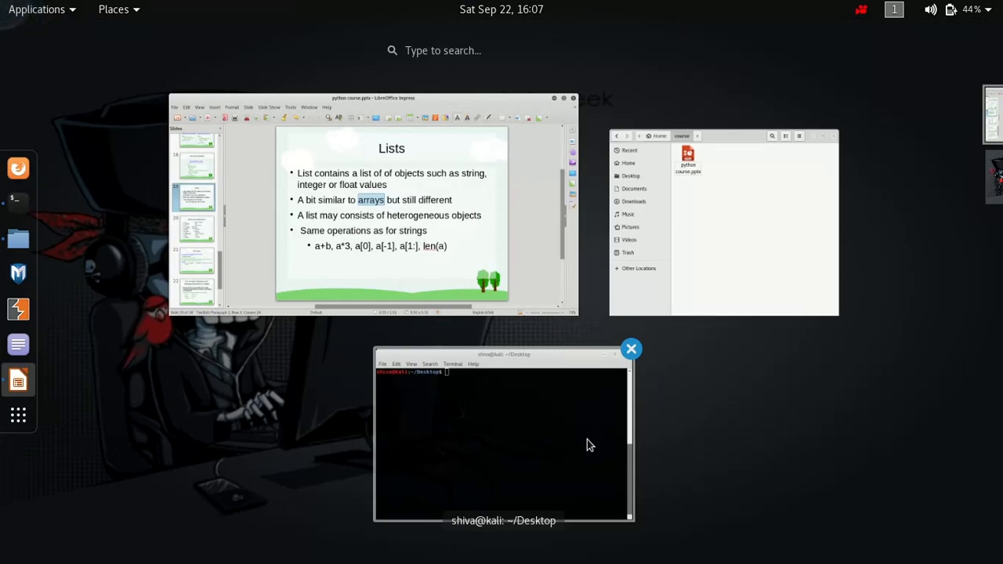
- Start the Python interpreter and enter the list l = [1,2,3]
{"action": "type", "text": "python"}
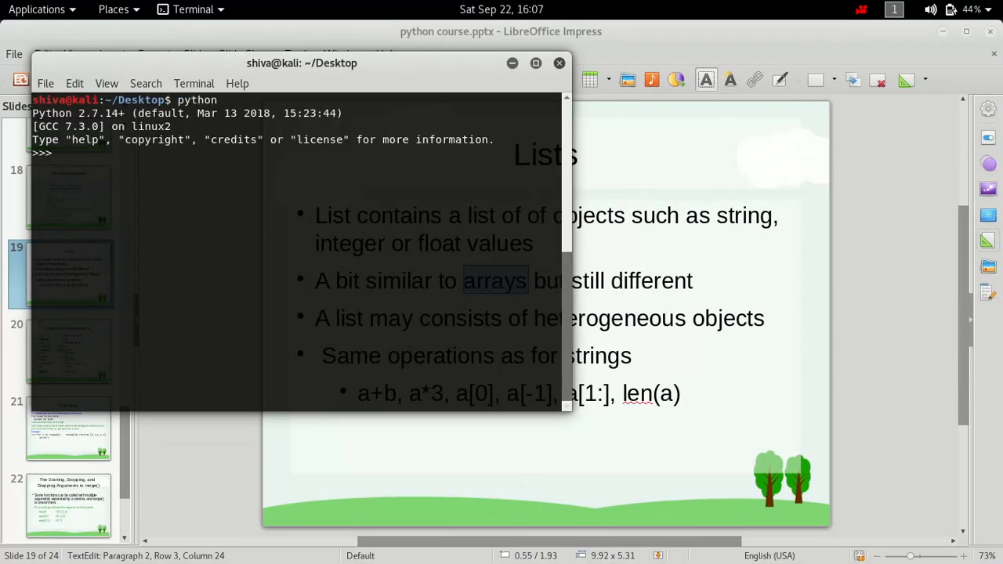
{"action": "type", "text": "l ="}
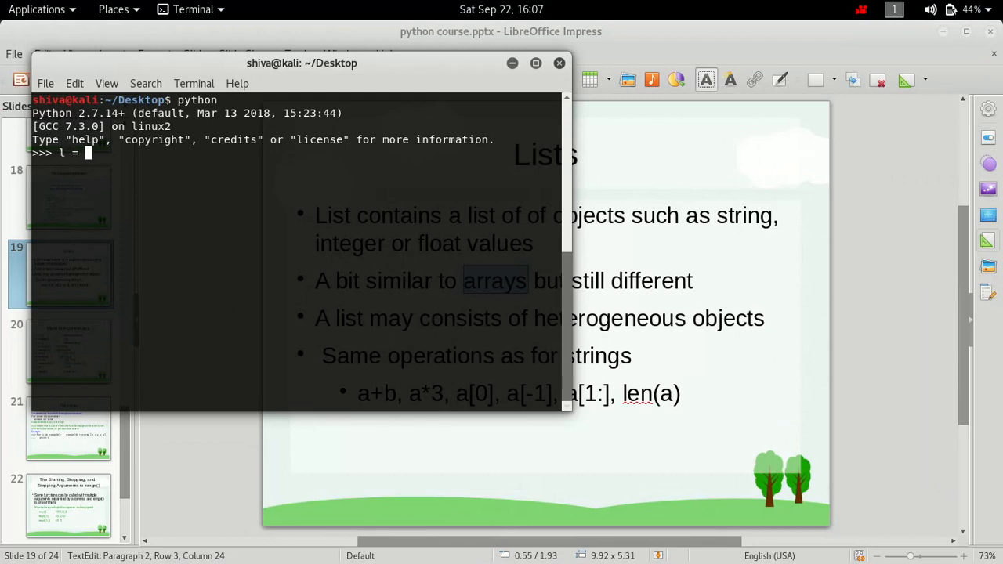
{"action": "type", "text": "["}
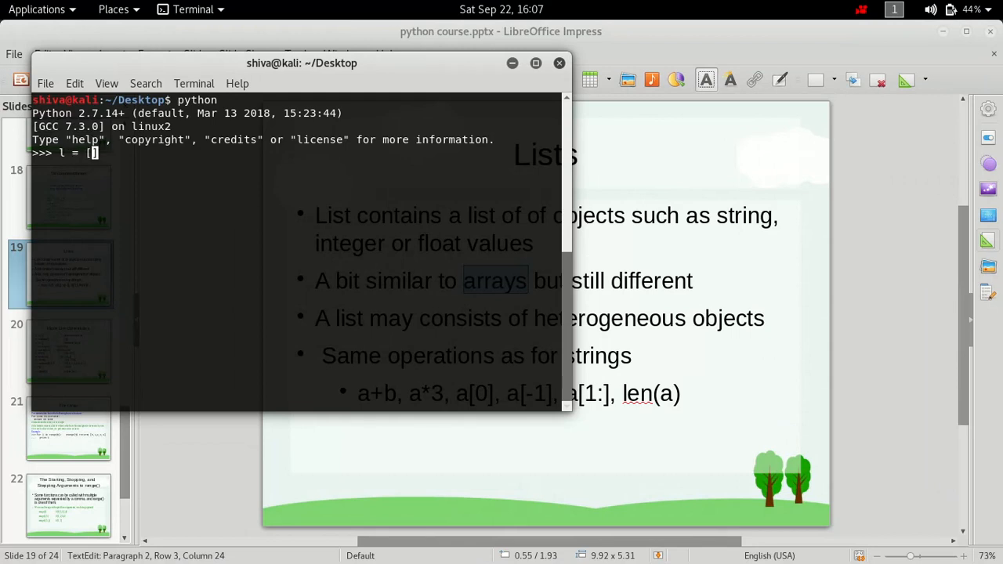
{"action": "type", "text": "1,2"}
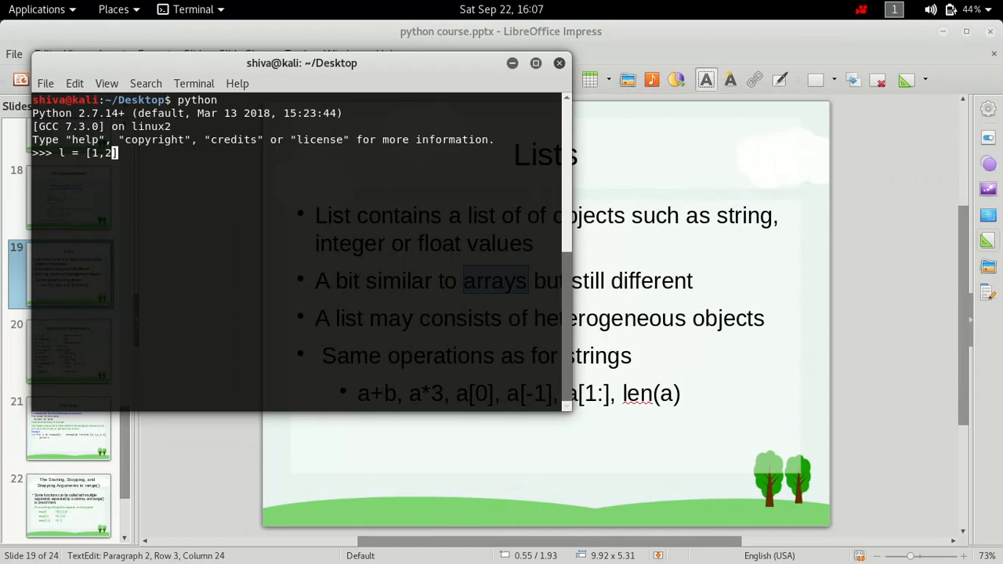
{"action": "type", "text": ",3"}
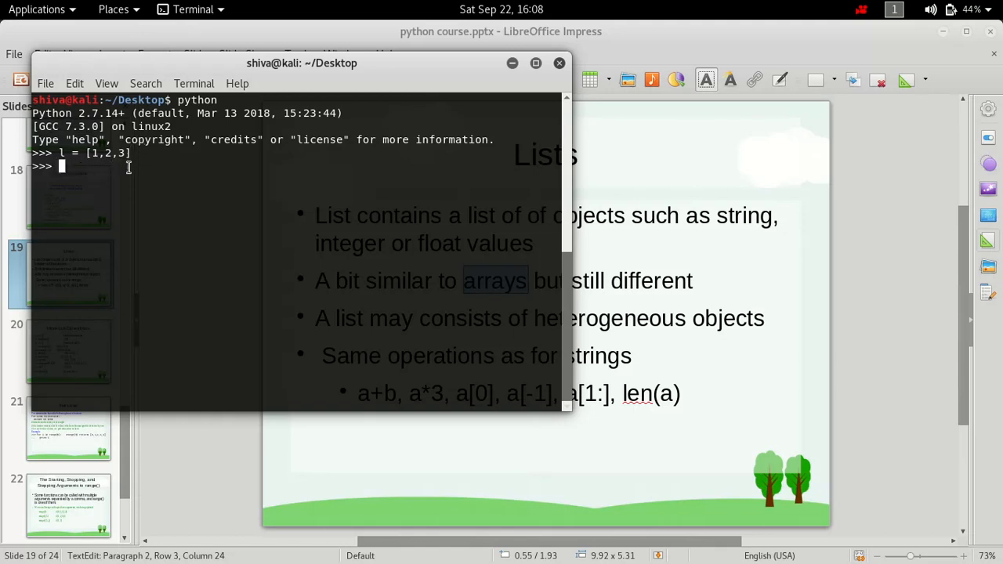
{"action": "mouse_move", "coordinate": [87, 166]}
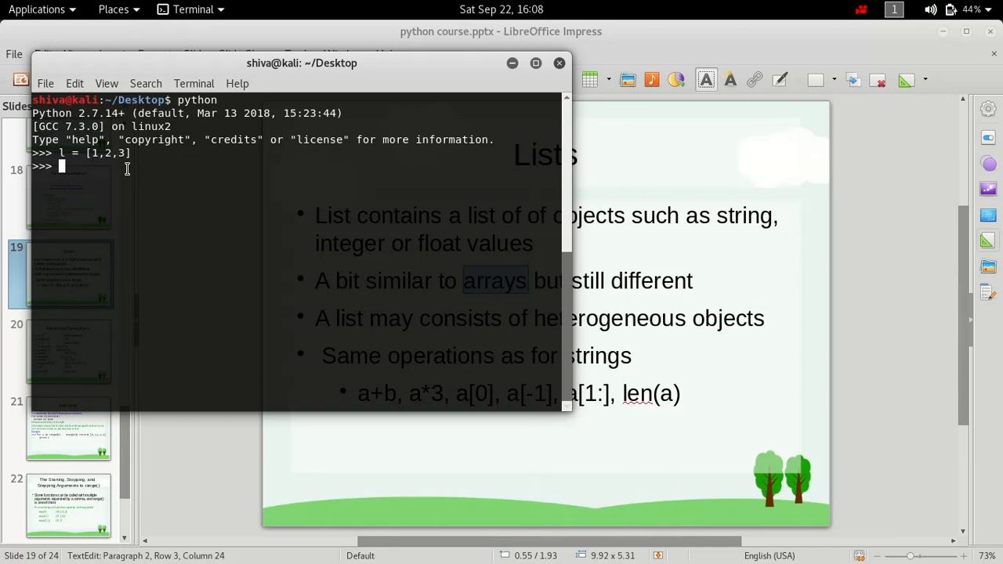
{"action": "mouse_move", "coordinate": [91, 175]}
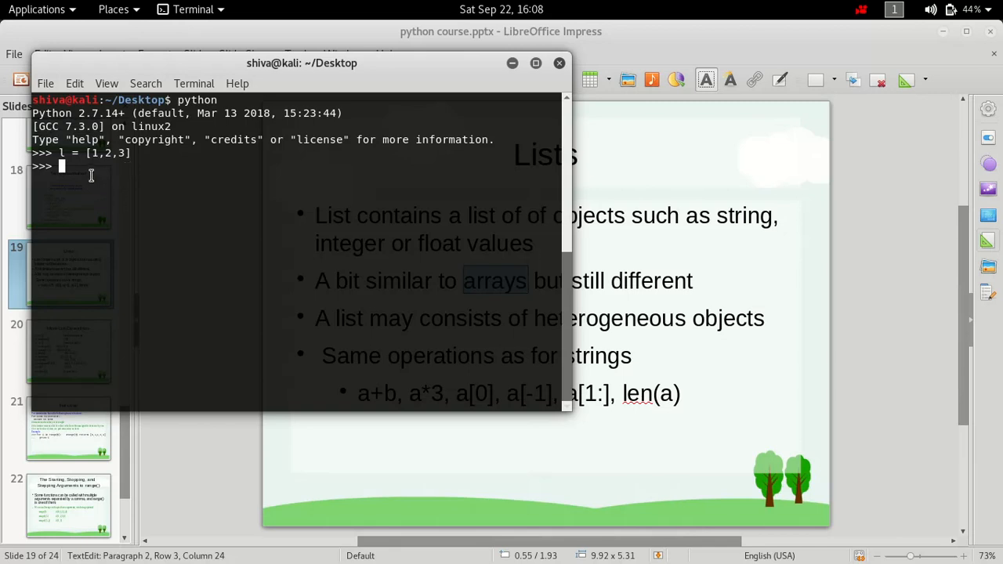
{"action": "mouse_move", "coordinate": [119, 165]}
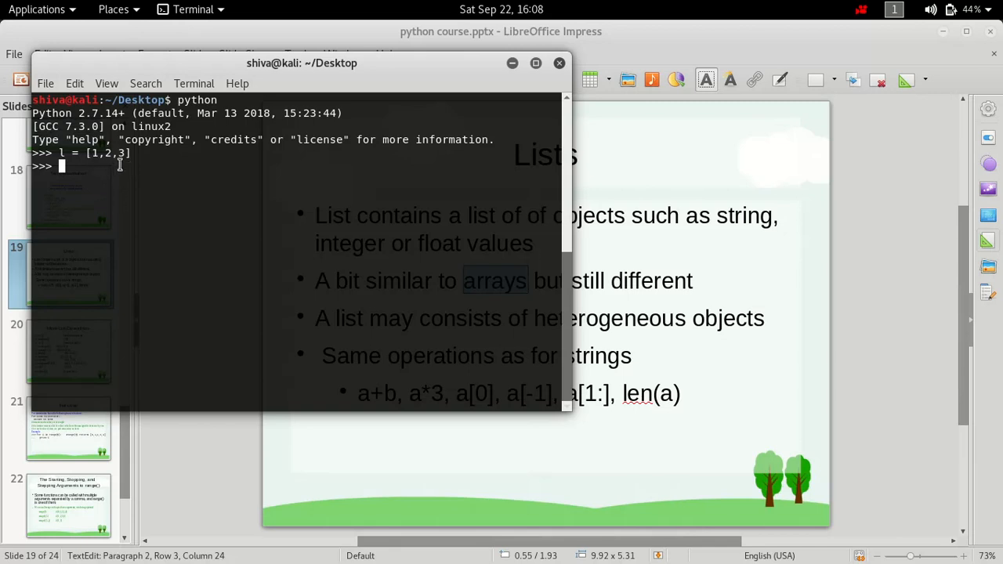
{"action": "mouse_move", "coordinate": [109, 199]}
{"action": "type", "text": "l"}
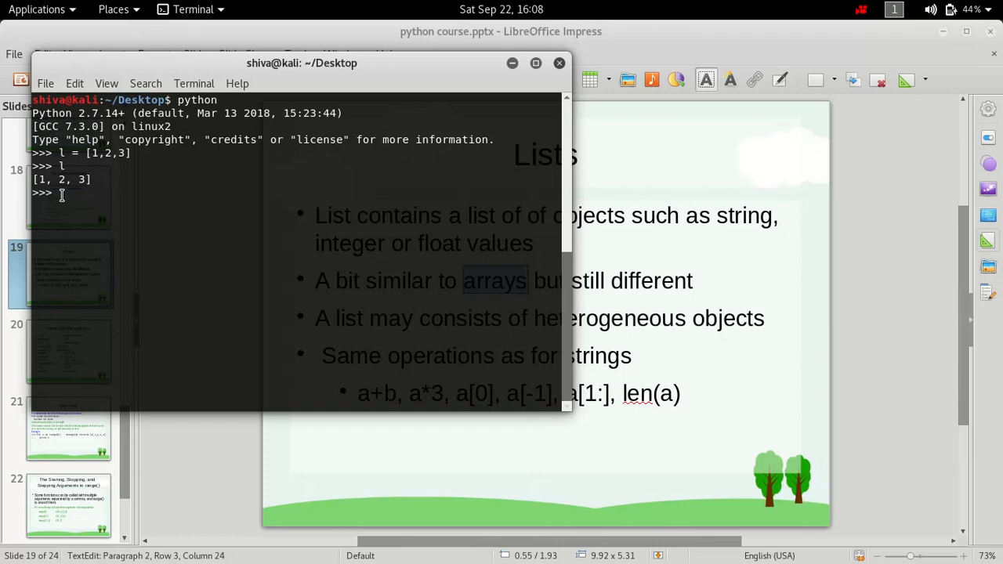
{"action": "mouse_move", "coordinate": [194, 229]}
{"action": "type", "text": "l"}
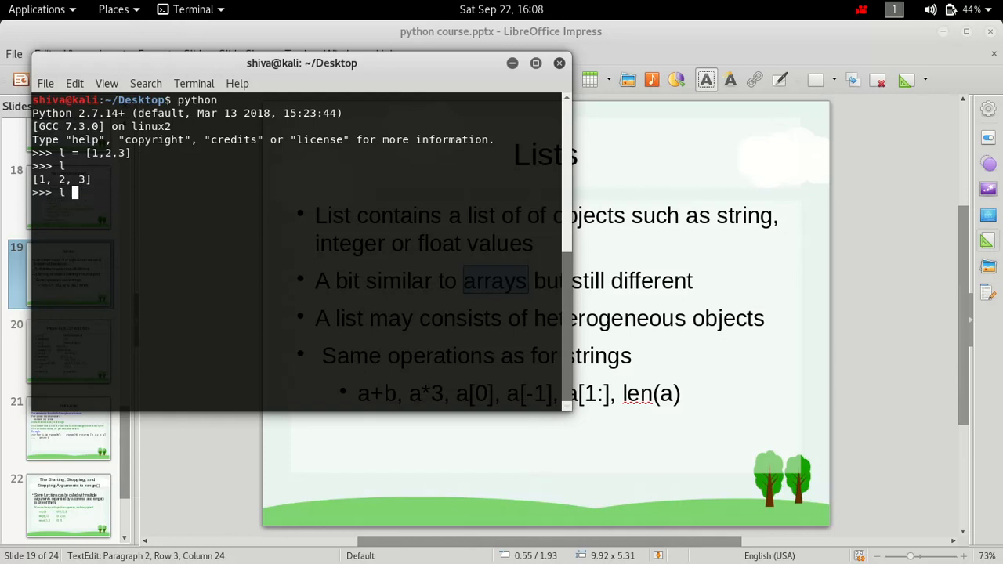
- Redefine l as [1,2,3,4.0,5.0,'lol'] and run the assignment
{"action": "type", "text": "="}
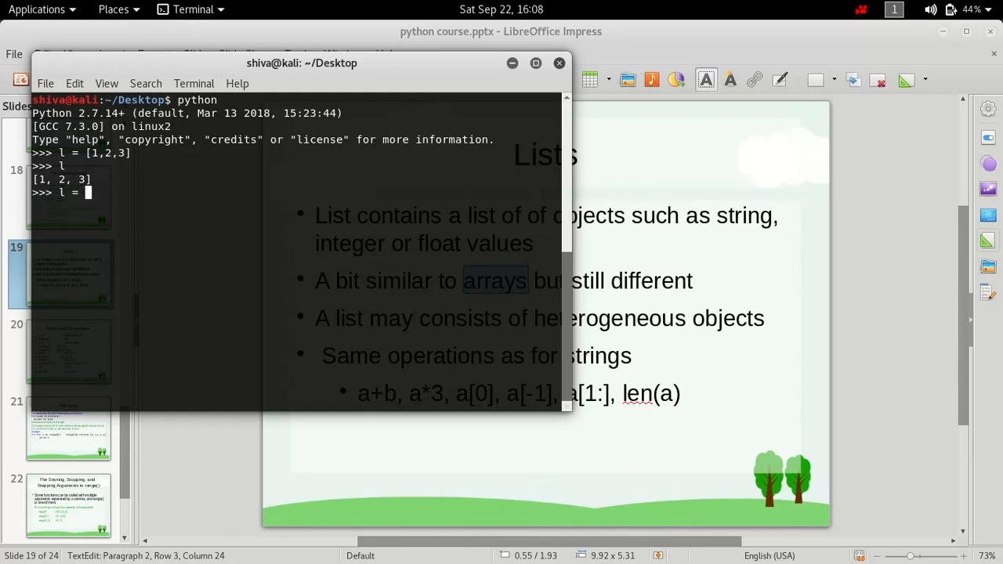
{"action": "type", "text": "[]"}
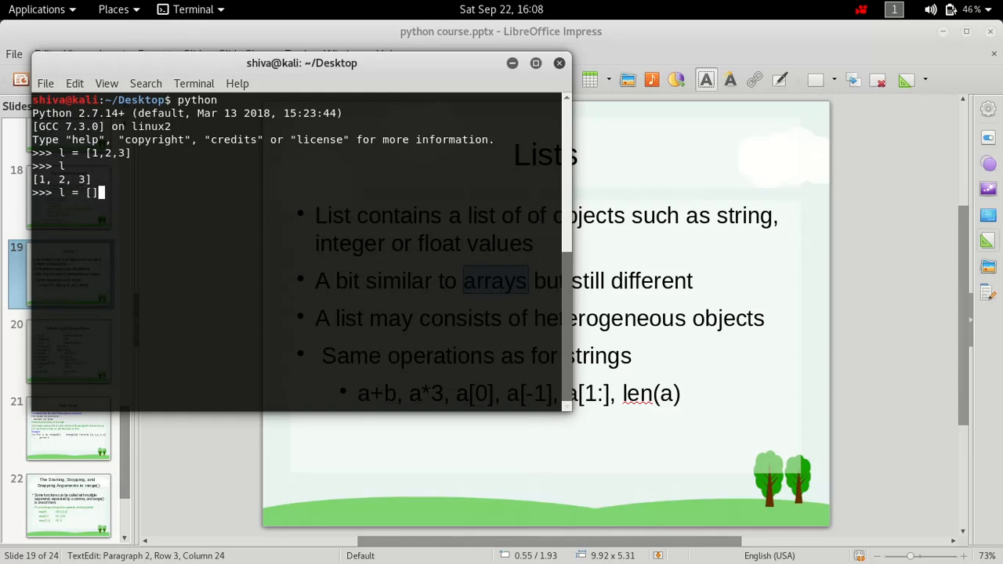
{"action": "type", "text": "1,2"}
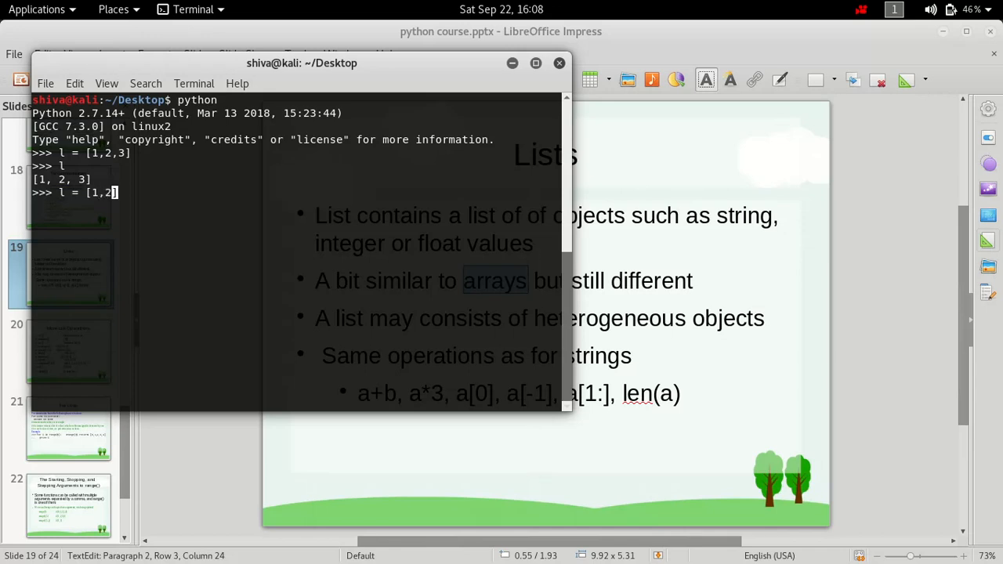
{"action": "type", "text": ",4."}
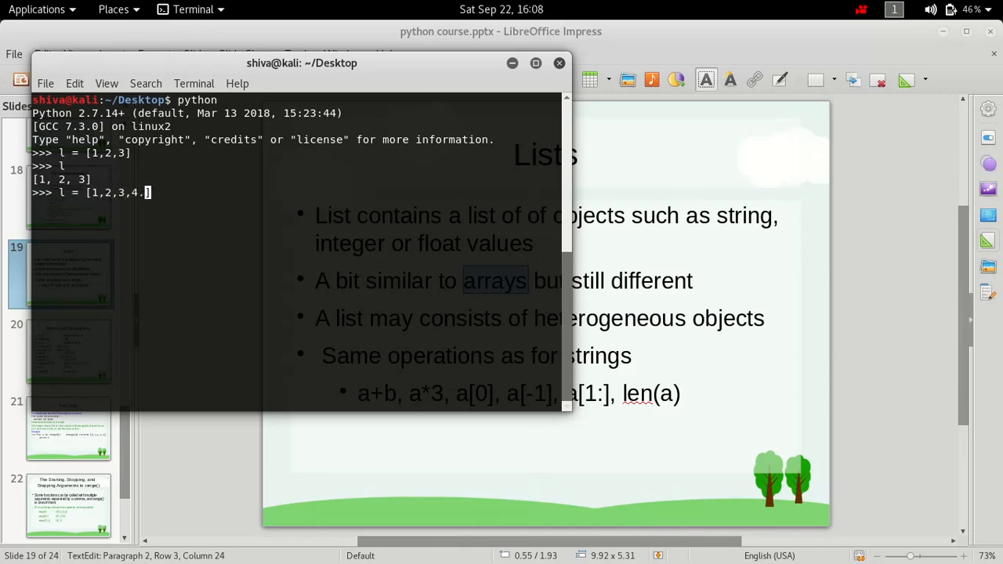
{"action": "type", "text": ",5.0"}
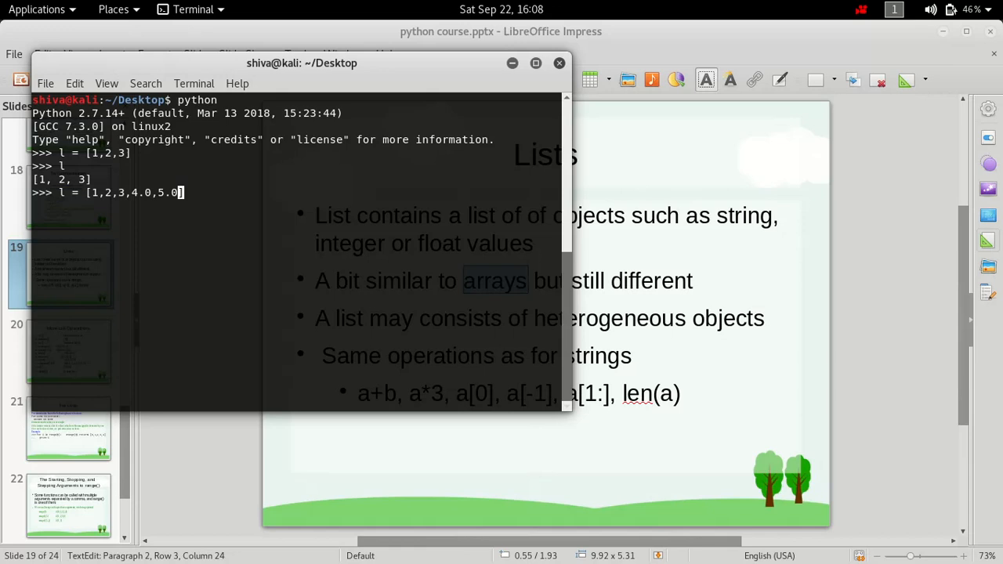
{"action": "type", "text": "'lol"}
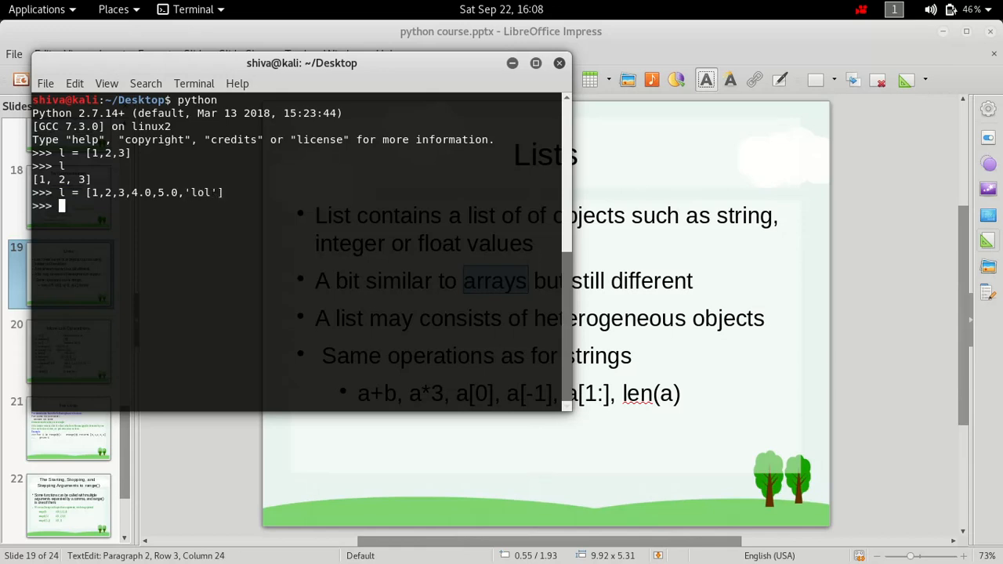
{"action": "key", "text": "Return"}
{"action": "type", "text": "l"}
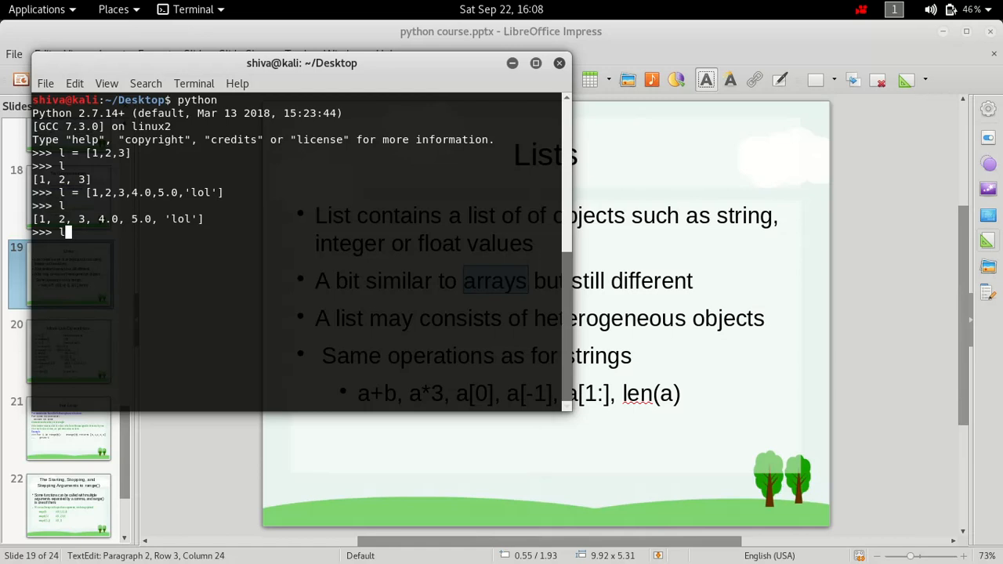
- Redefine l as ['lol',5] and run the assignment
{"action": "type", "text": "=[]"}
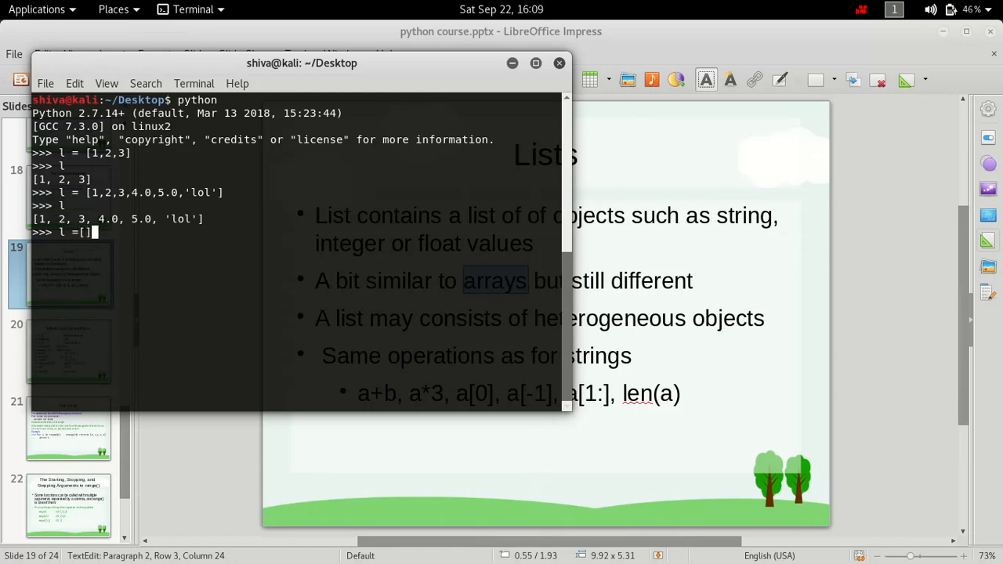
{"action": "type", "text": "'lol"}
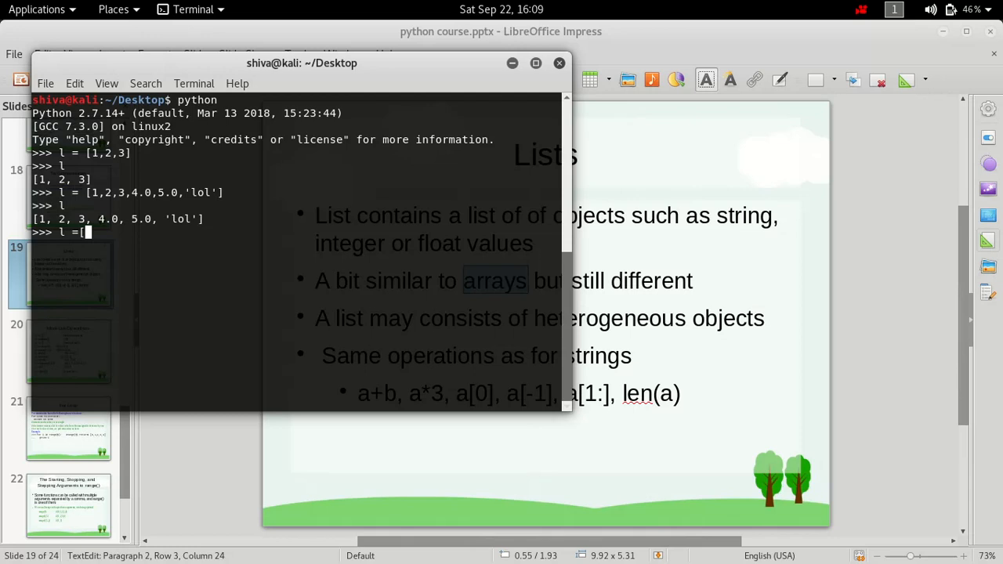
{"action": "type", "text": "'lol'"}
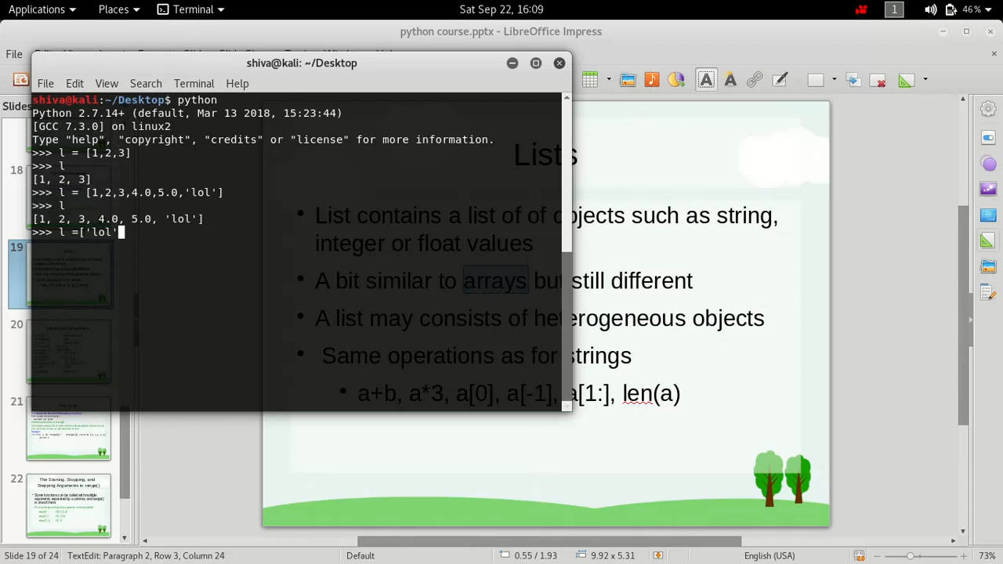
{"action": "type", "text": ",5]"}
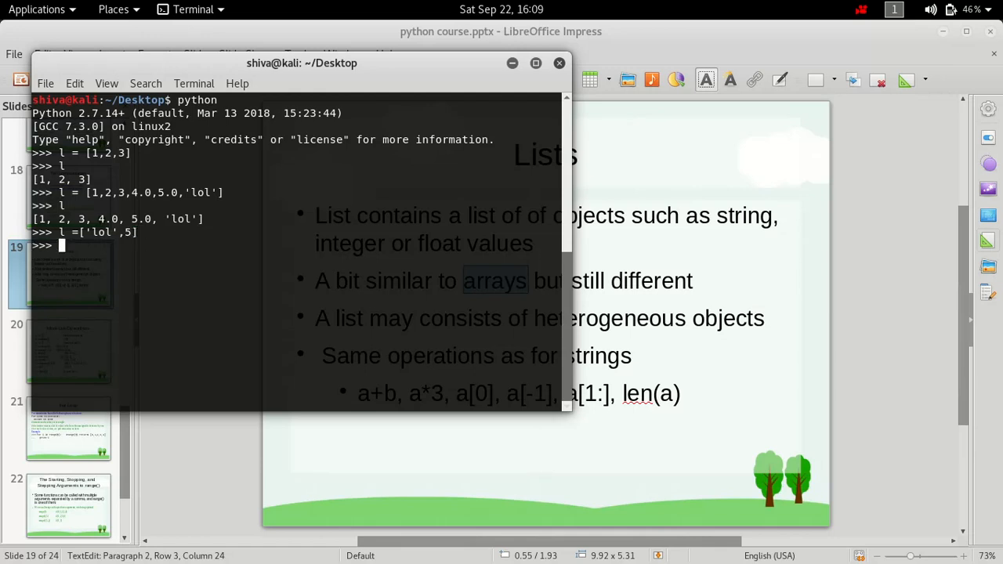
{"action": "key", "text": "Return"}
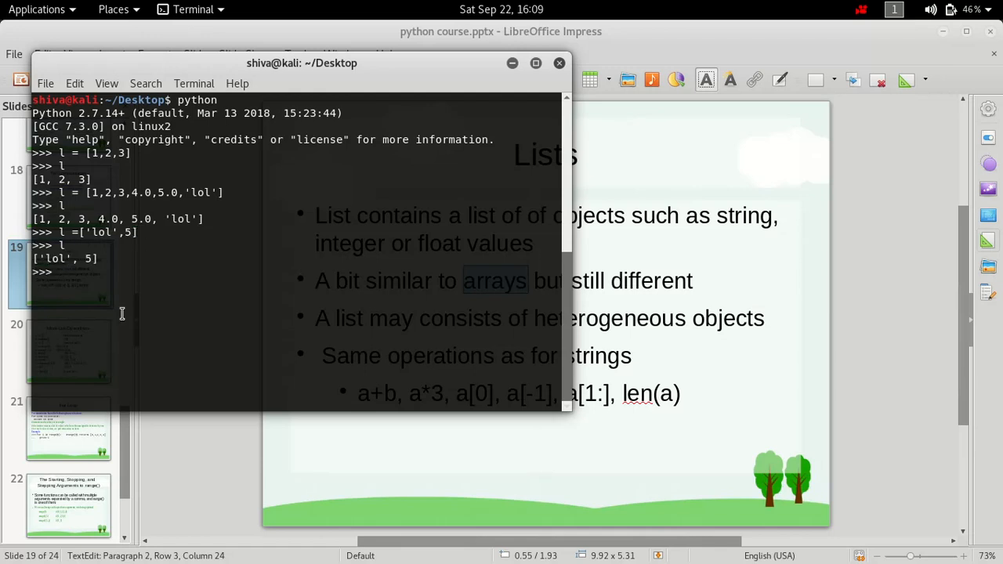
{"action": "mouse_move", "coordinate": [44, 261]}
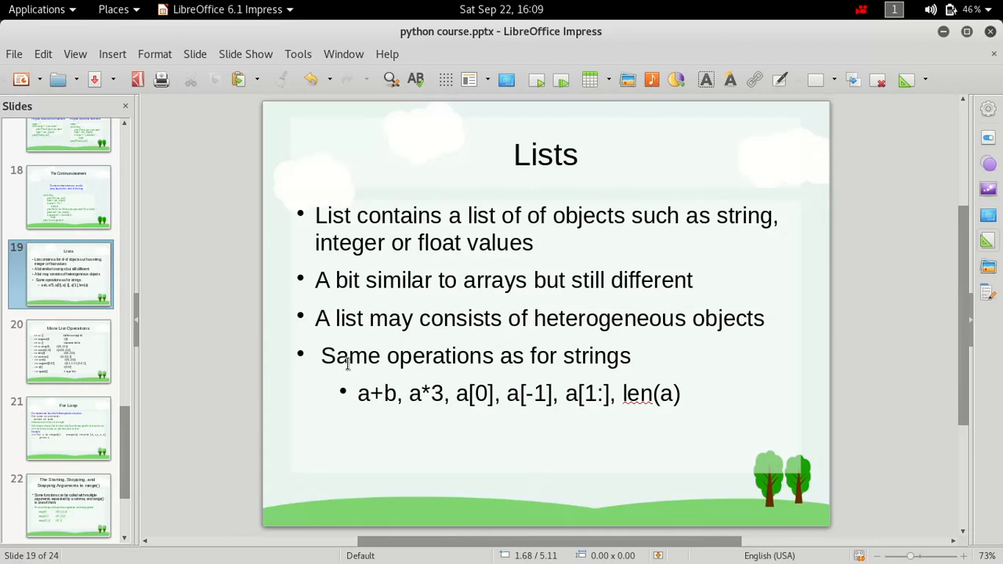
- Emphasise 'operations' and the 3 in a*3 on the slide, then return to the terminal
{"action": "double_click", "coordinate": [440, 355]}
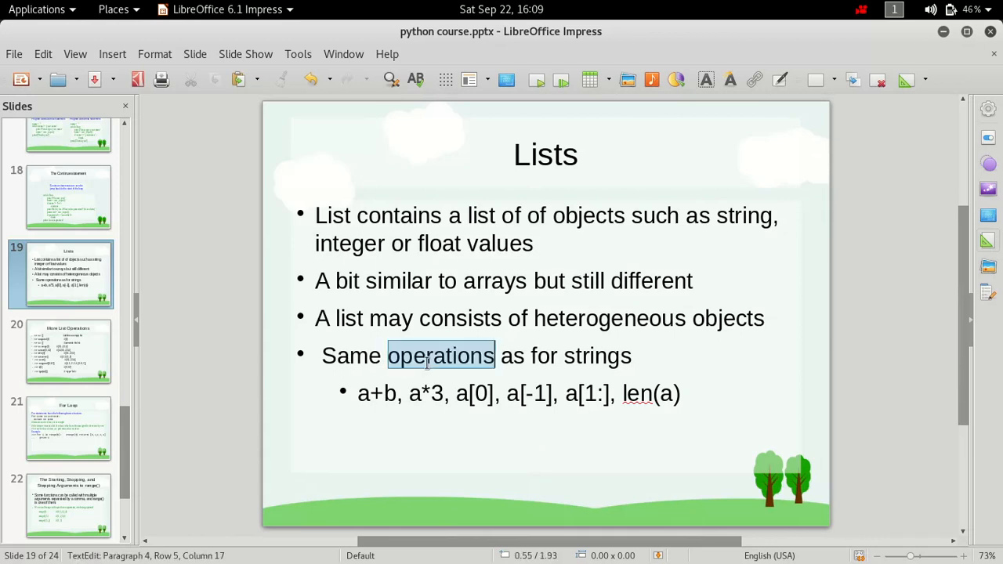
{"action": "left_click", "coordinate": [586, 354]}
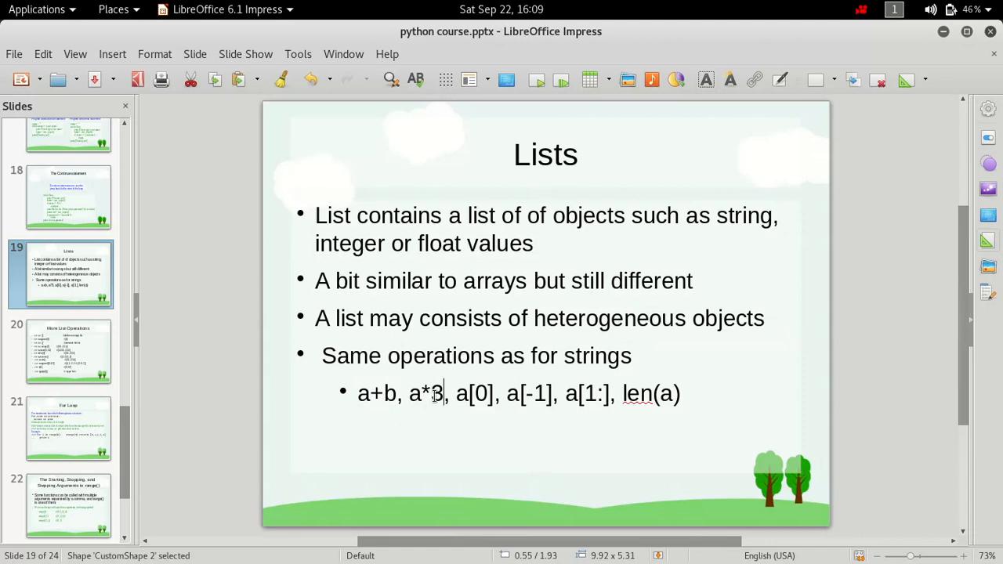
{"action": "double_click", "coordinate": [436, 393]}
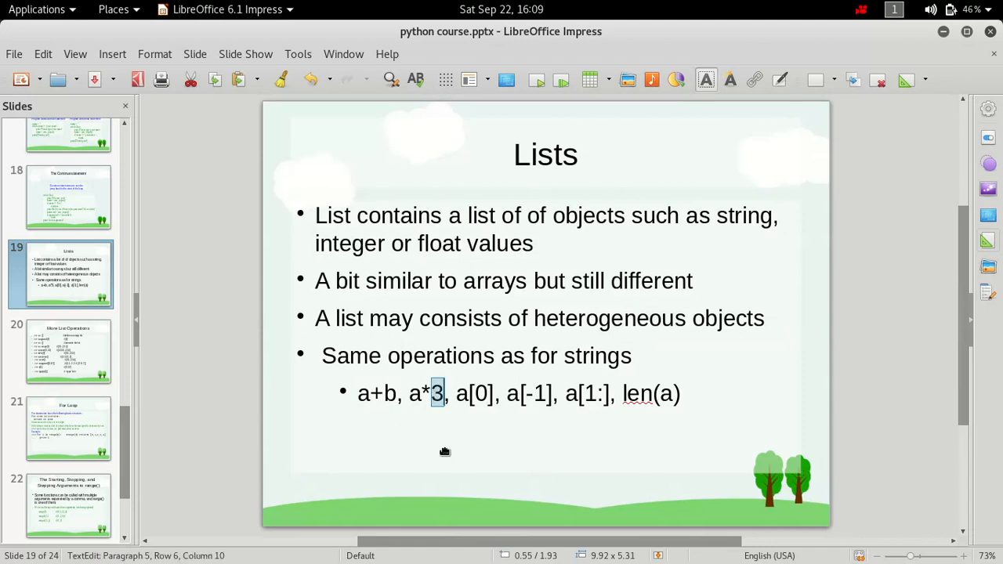
{"action": "key", "text": "Super"}
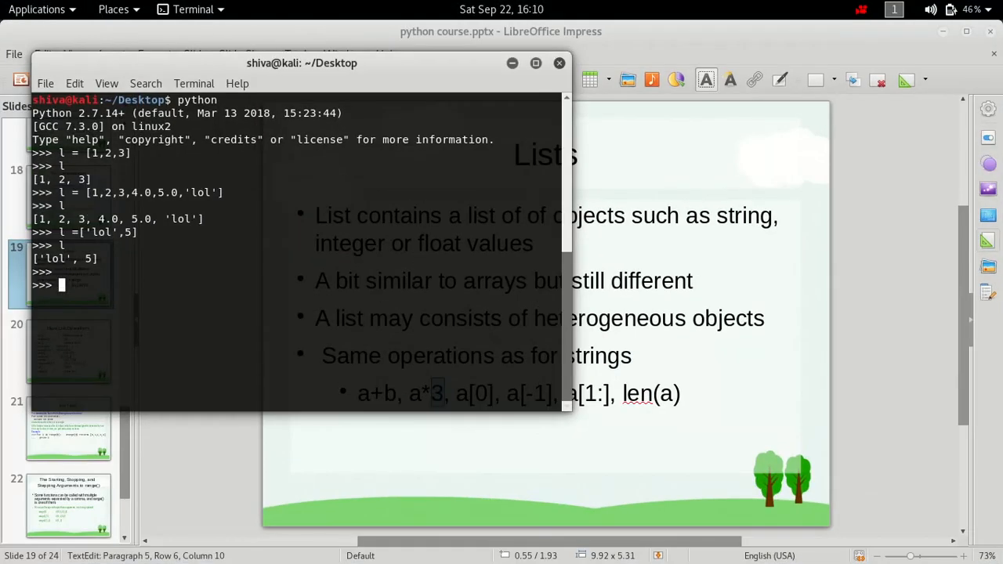
- Define a=[1,2,3] and b=[4,5] and evaluate a+b for the concatenation
{"action": "type", "text": "a=[]"}
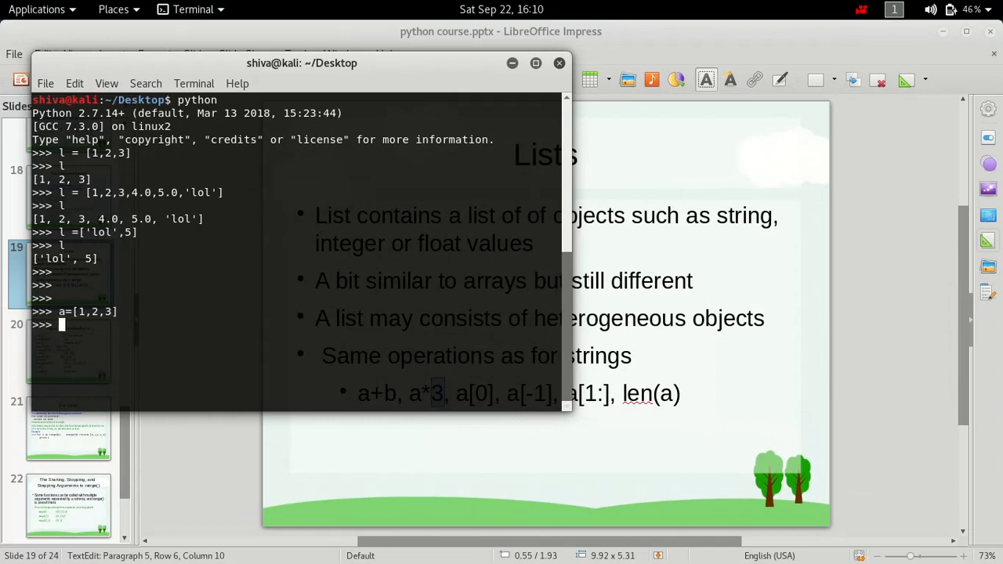
{"action": "type", "text": "b = []"}
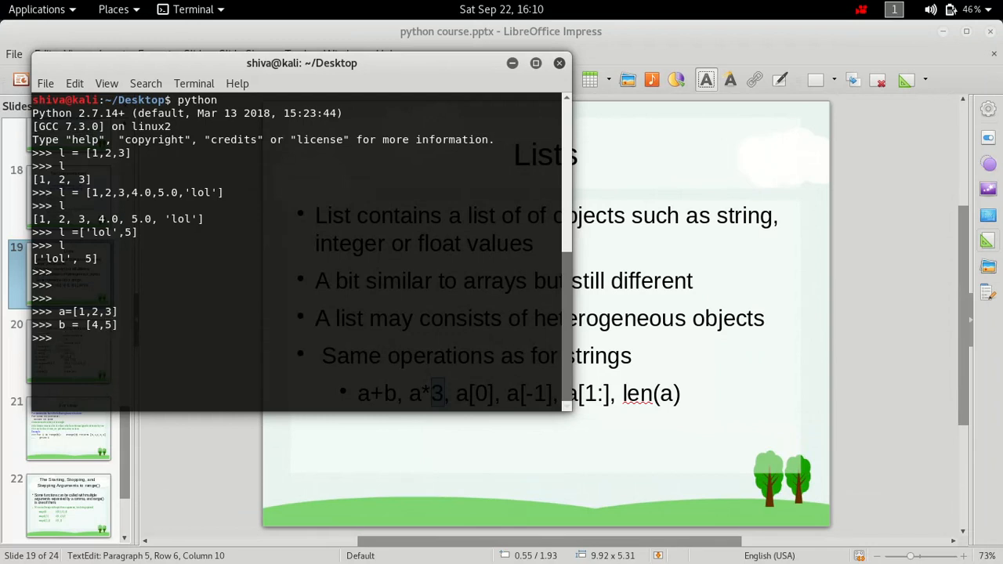
{"action": "type", "text": "a"}
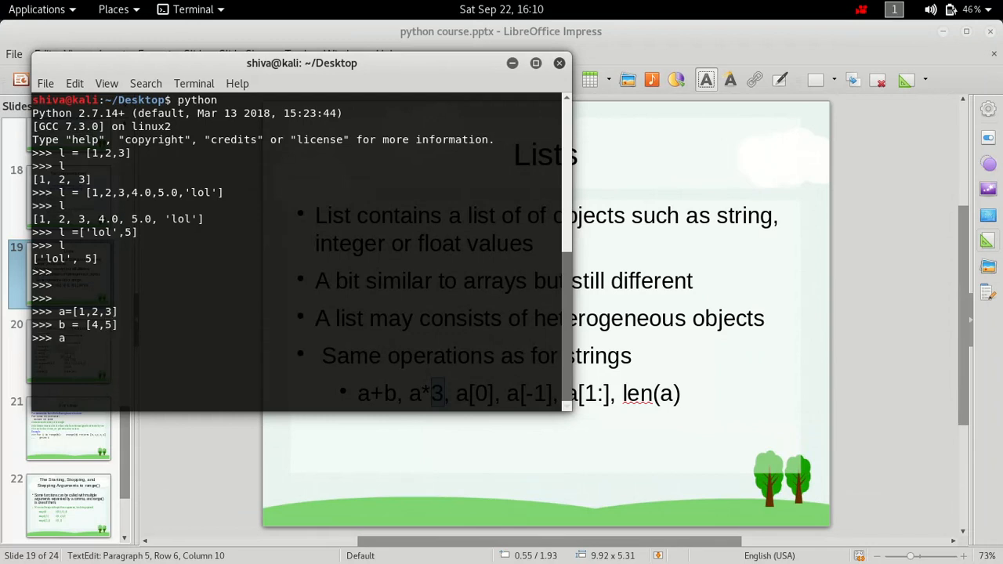
{"action": "type", "text": "a+b"}
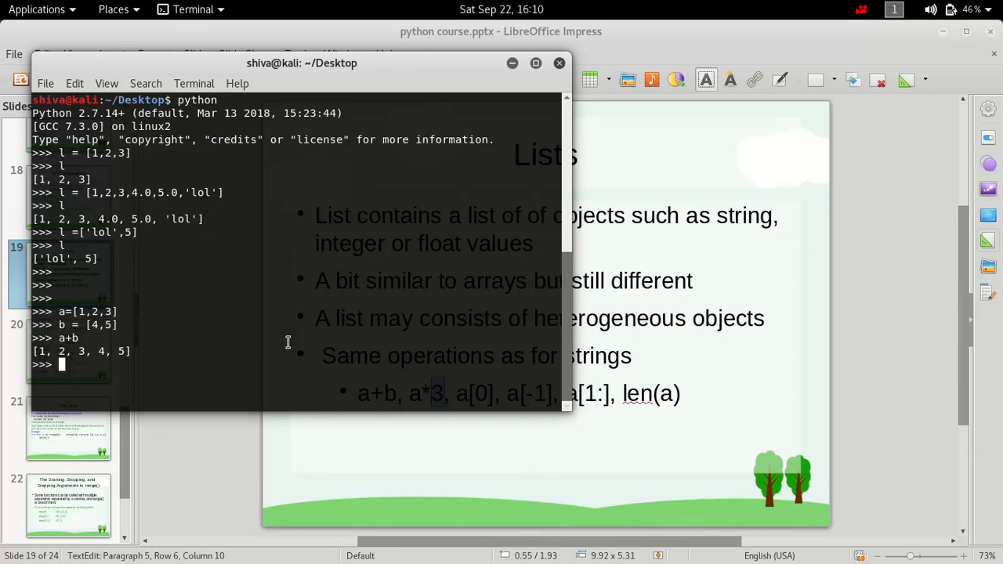
- Evaluate a*3 and b*3 to show list repetition
{"action": "type", "text": "a"}
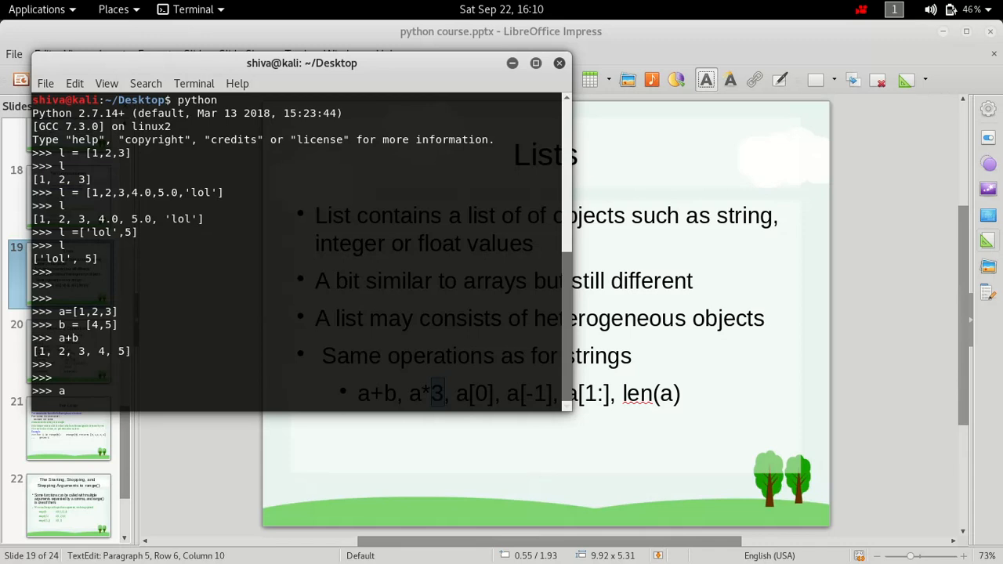
{"action": "type", "text": "*3"}
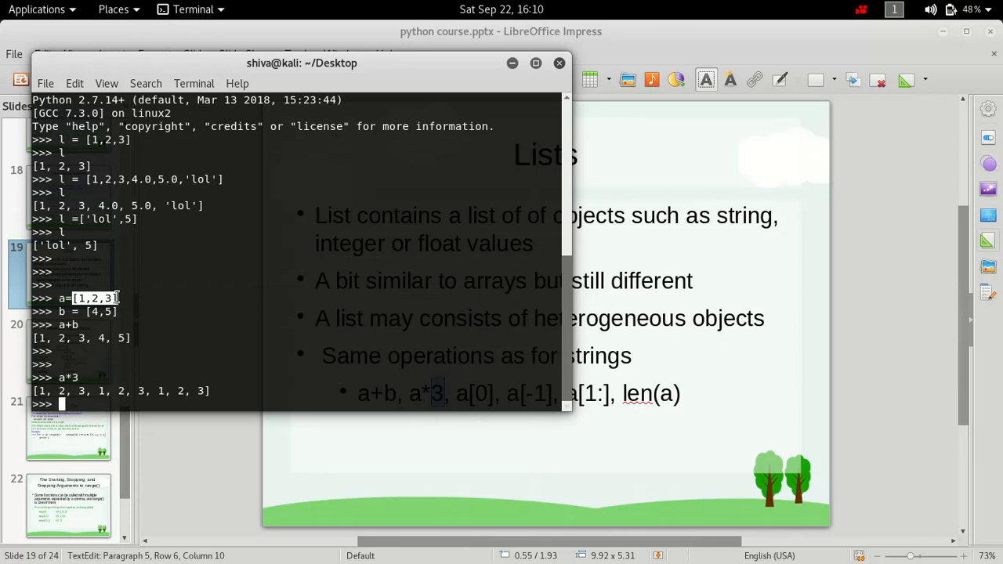
{"action": "mouse_move", "coordinate": [82, 398]}
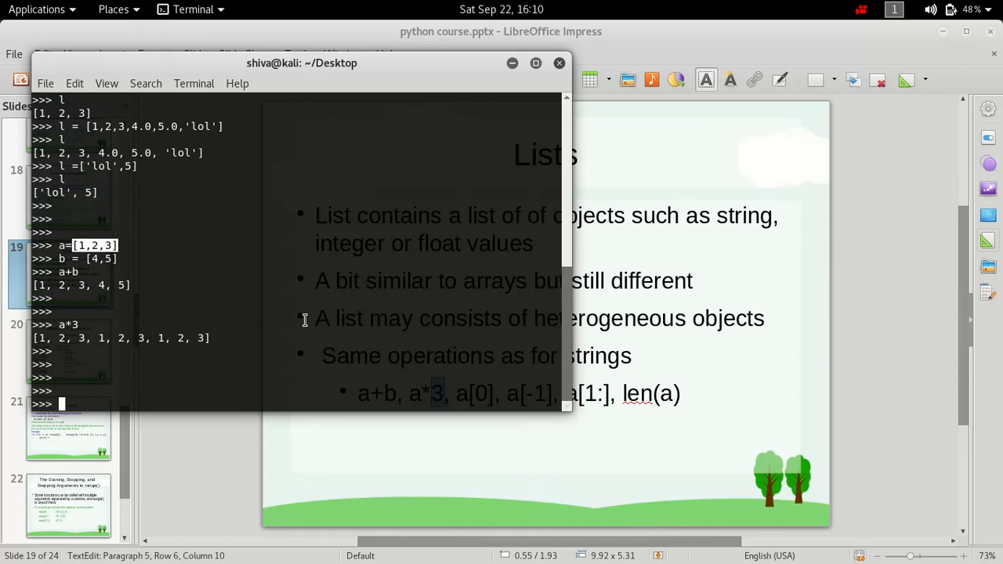
{"action": "type", "text": "b*3"}
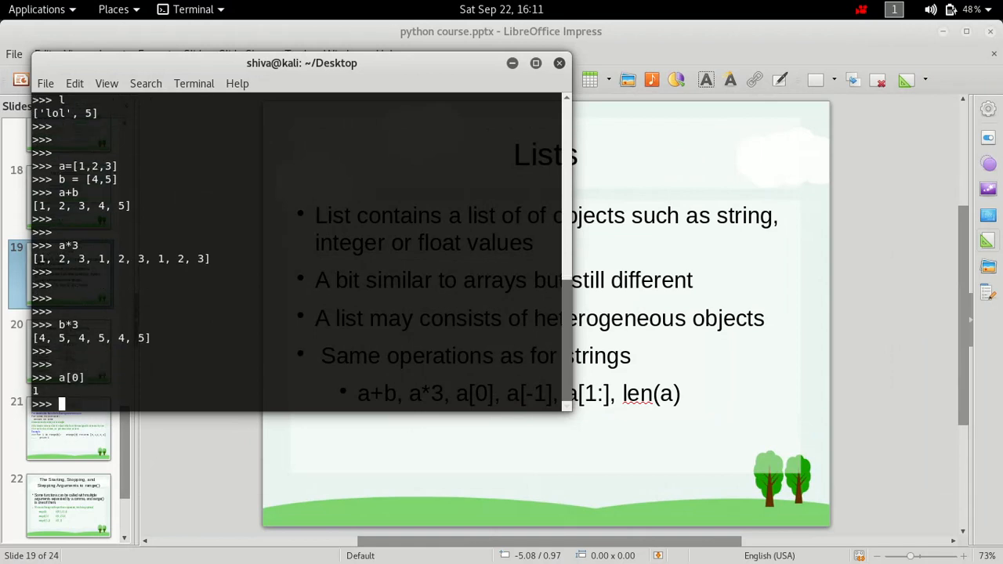
- Evaluate a[2] to get the third element, 3
{"action": "type", "text": "a"}
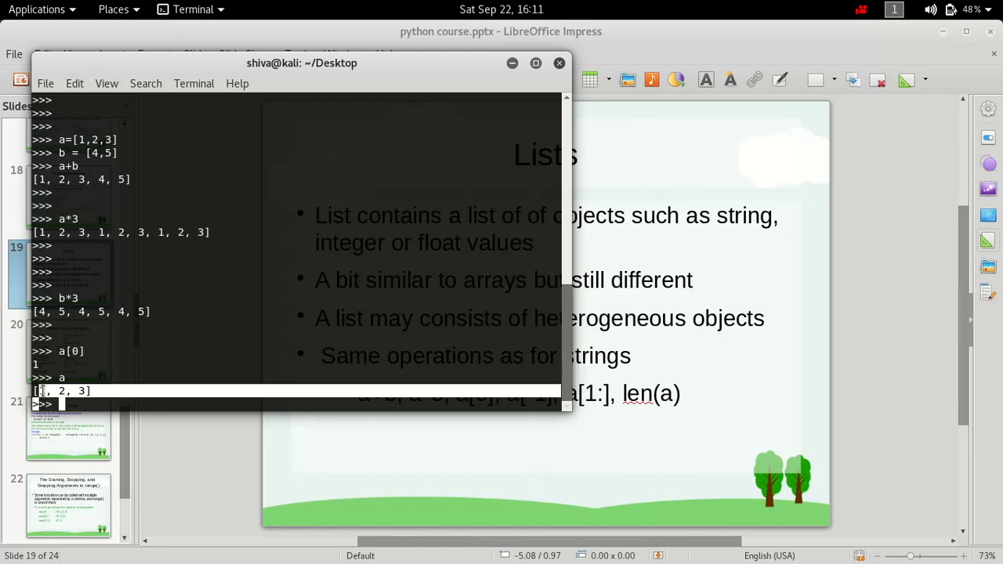
{"action": "key", "text": "Return"}
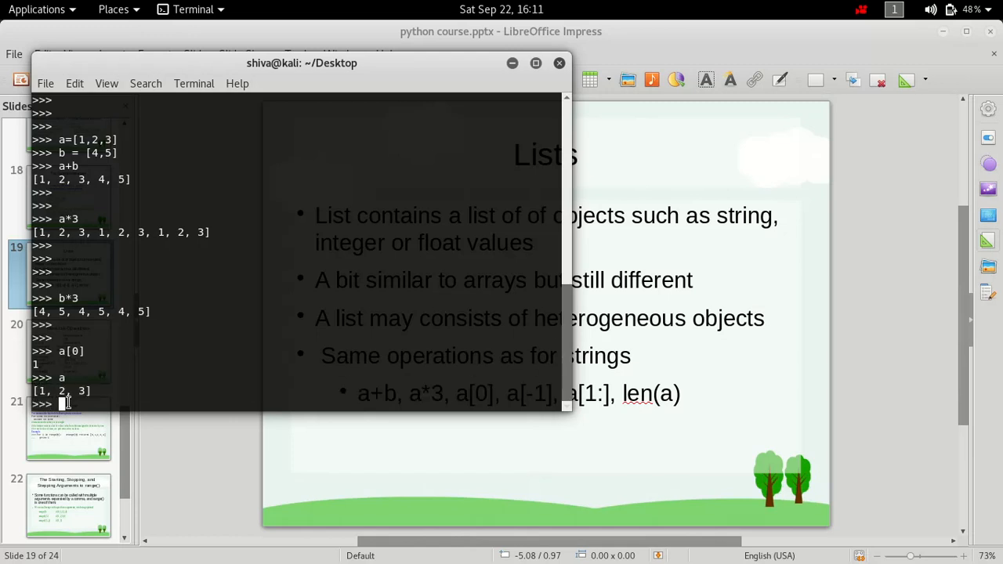
{"action": "mouse_move", "coordinate": [211, 377]}
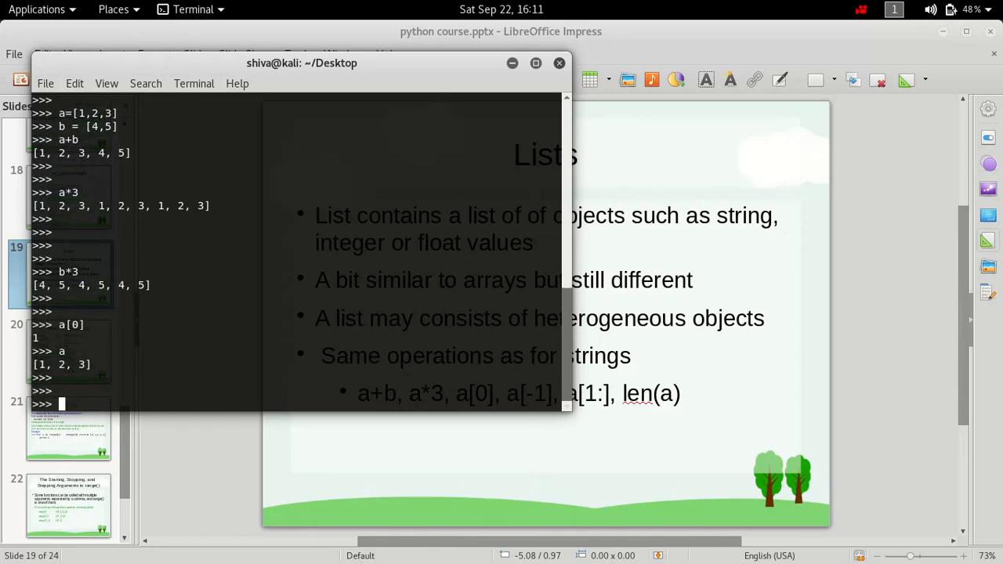
{"action": "type", "text": "a["}
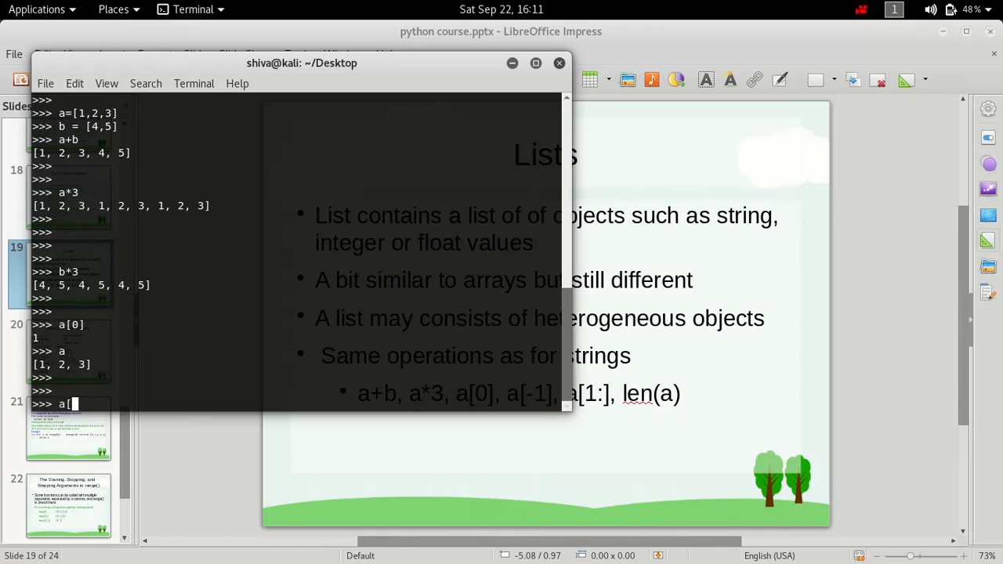
{"action": "type", "text": "2]"}
{"action": "type", "text": "a"}
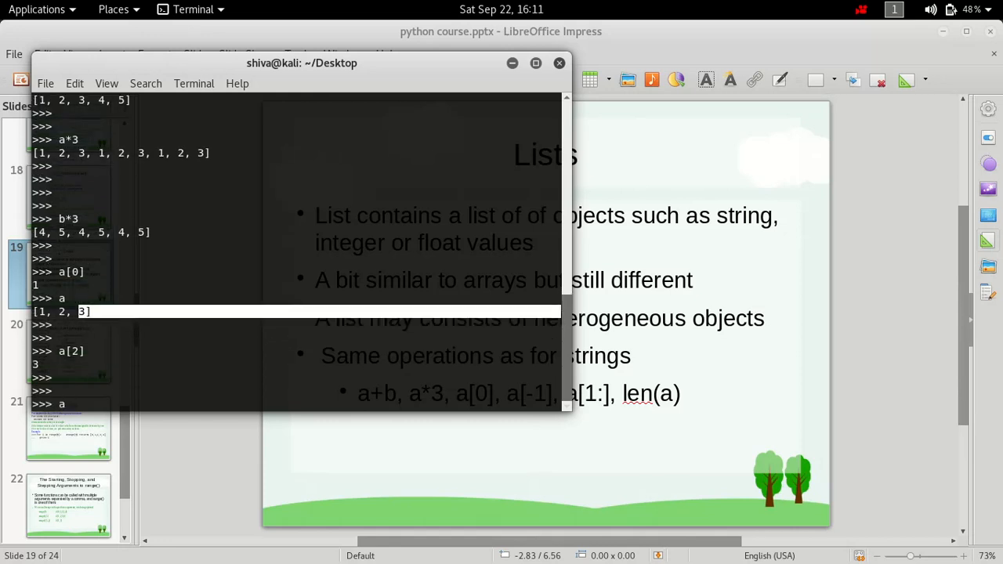
- Evaluate a[-2] and a[-1] to get the second-to-last and last elements
{"action": "type", "text": "["}
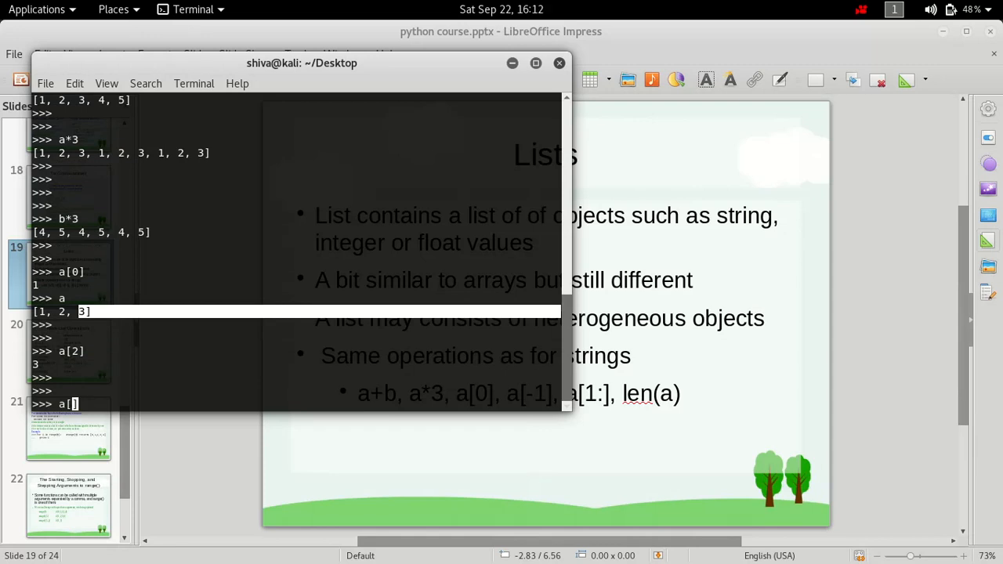
{"action": "type", "text": "-"}
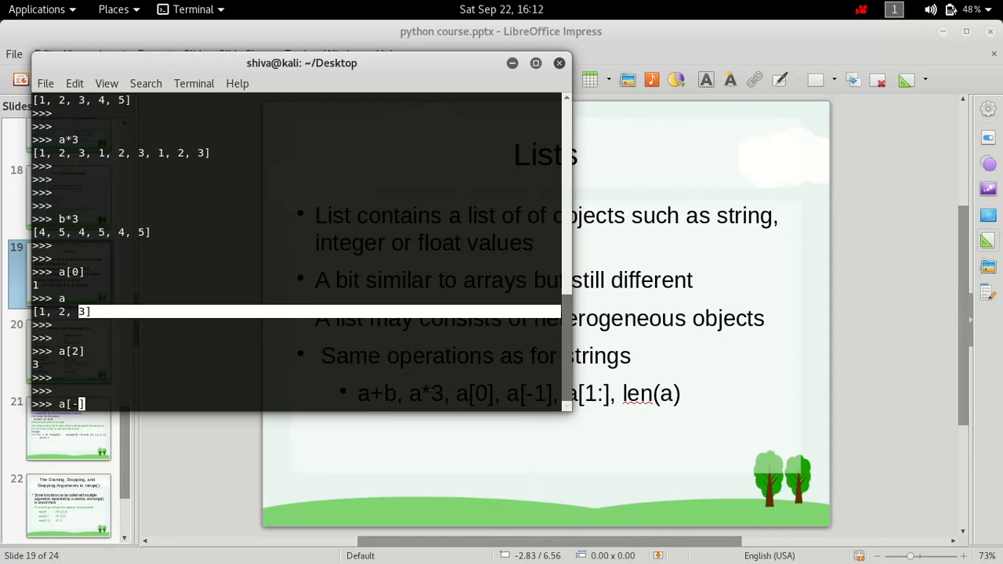
{"action": "type", "text": "2"}
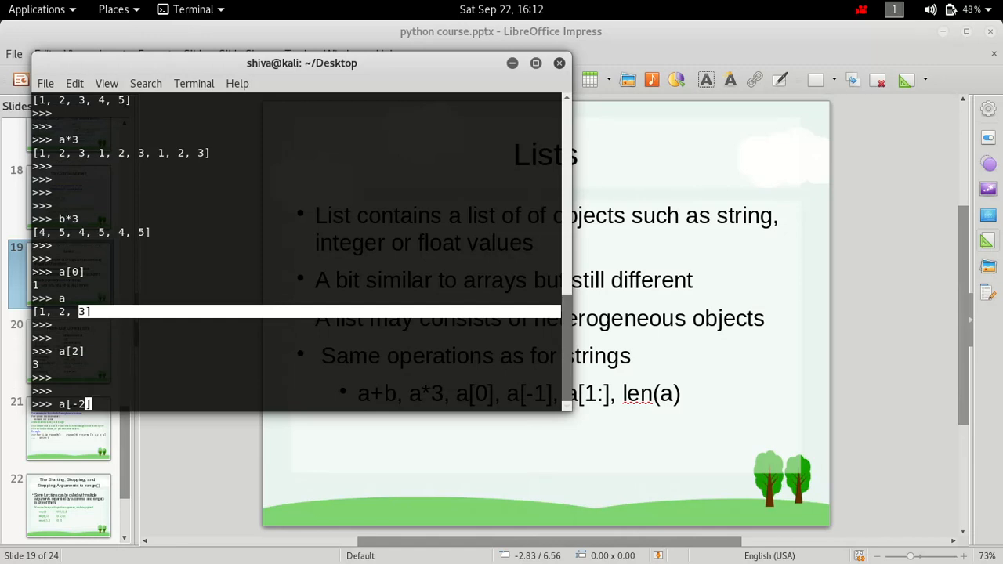
{"action": "key", "text": "Return"}
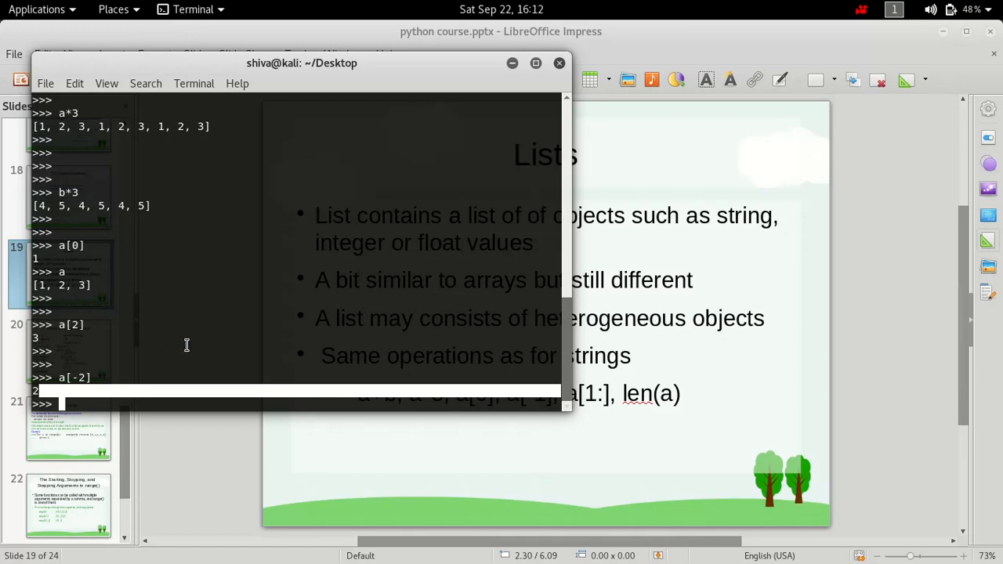
{"action": "type", "text": "a[]"}
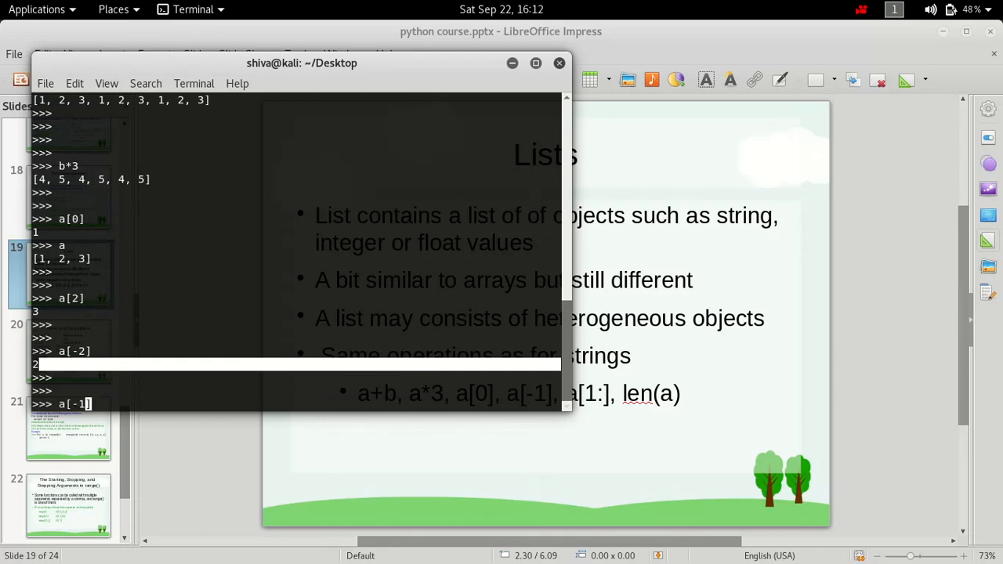
{"action": "key", "text": "Return"}
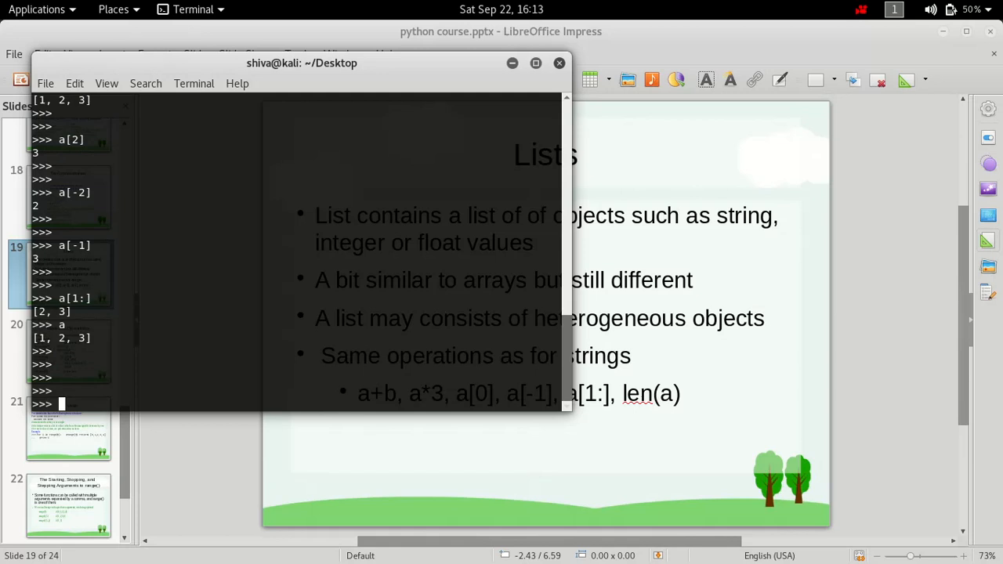
- Run the slice a[0:2], returning [1, 2]
{"action": "type", "text": "a["}
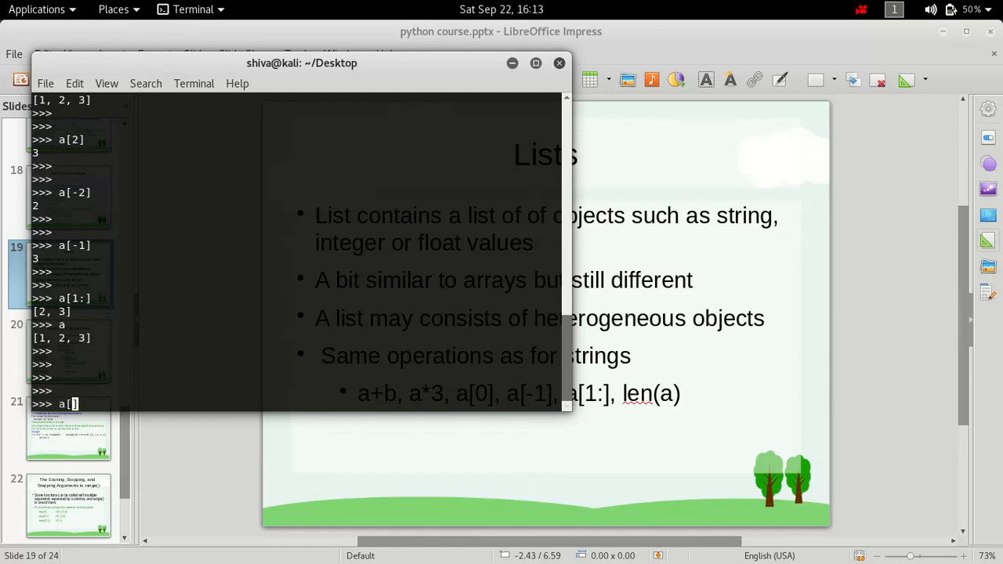
{"action": "type", "text": "0:"}
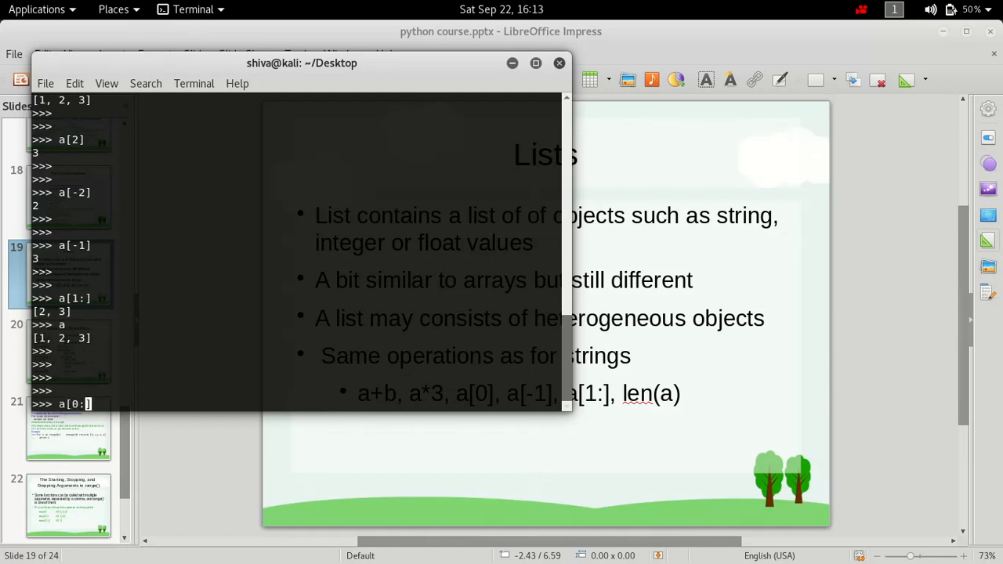
{"action": "type", "text": "2"}
{"action": "key", "text": "Return"}
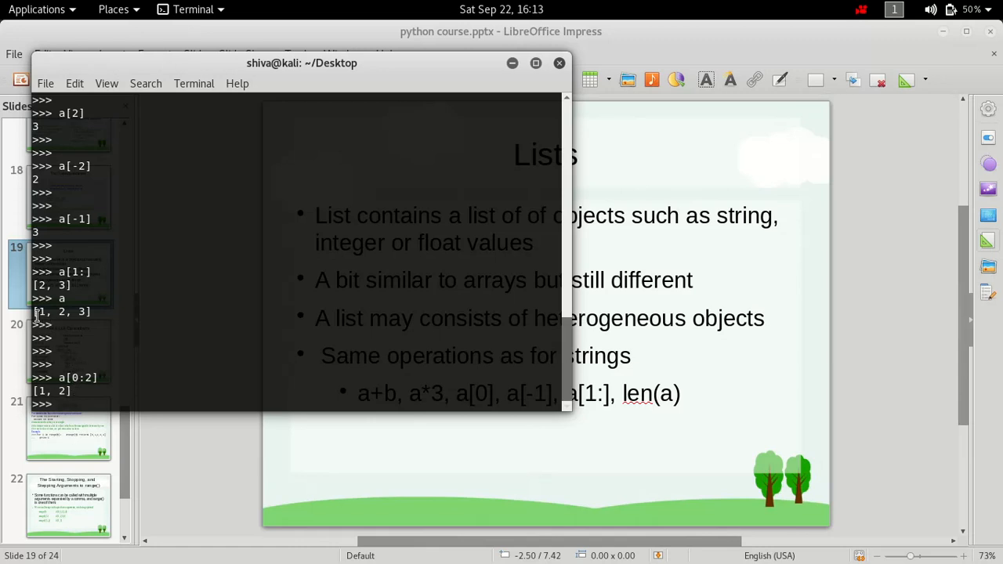
{"action": "double_click", "coordinate": [59, 312]}
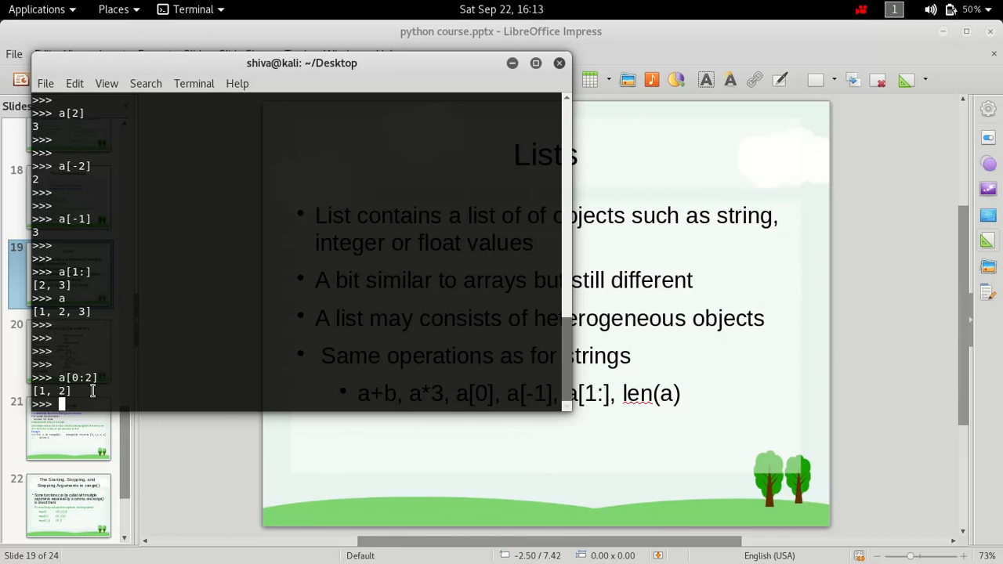
{"action": "mouse_move", "coordinate": [69, 398]}
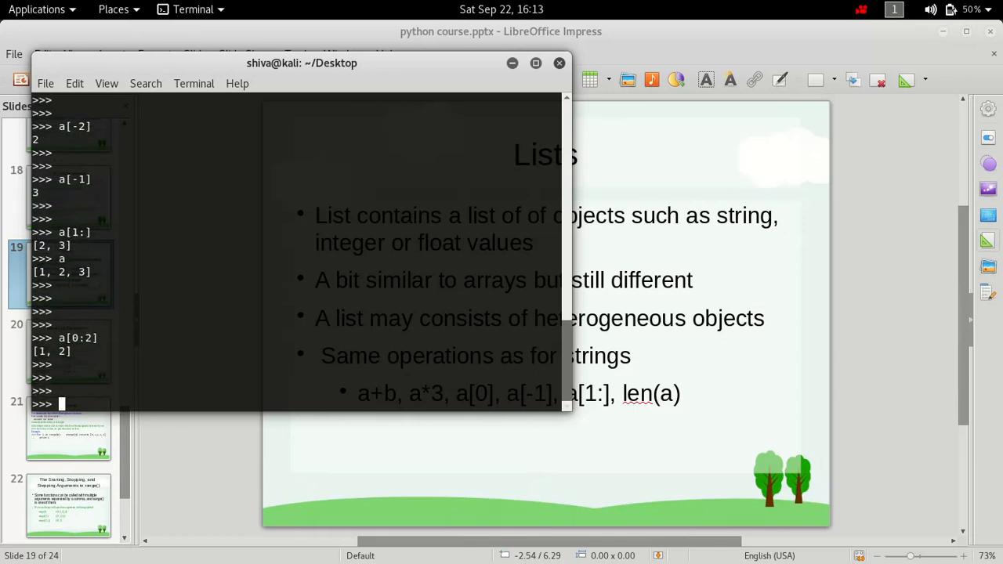
- Run the slice a[1:2], returning [2]
{"action": "type", "text": "a["}
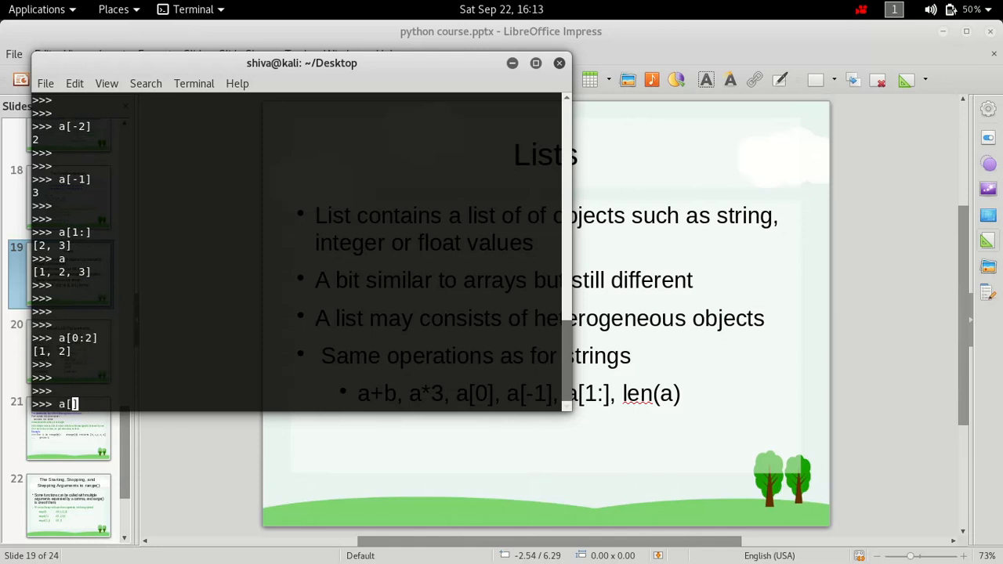
{"action": "type", "text": "1:"}
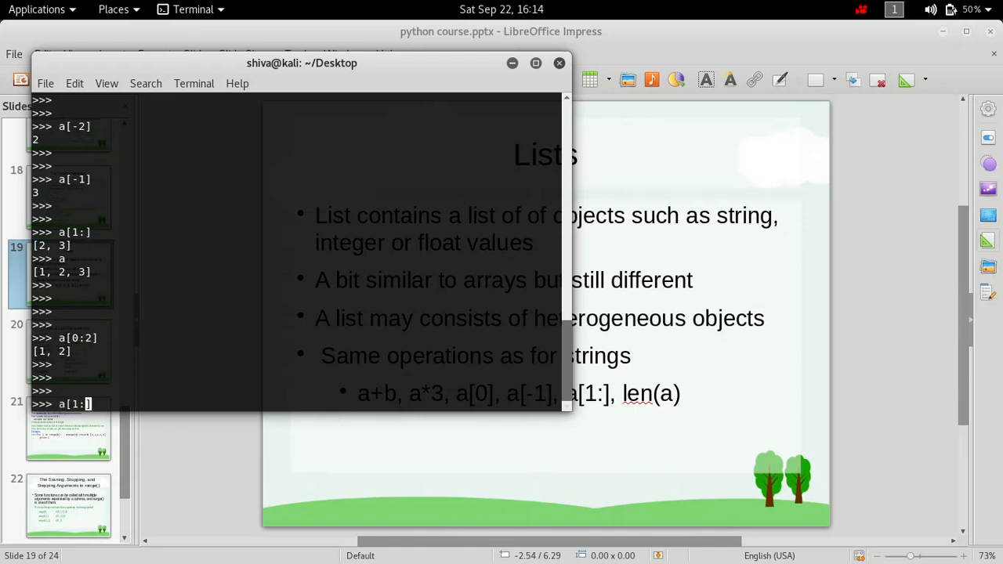
{"action": "type", "text": "2"}
{"action": "type", "text": "a"}
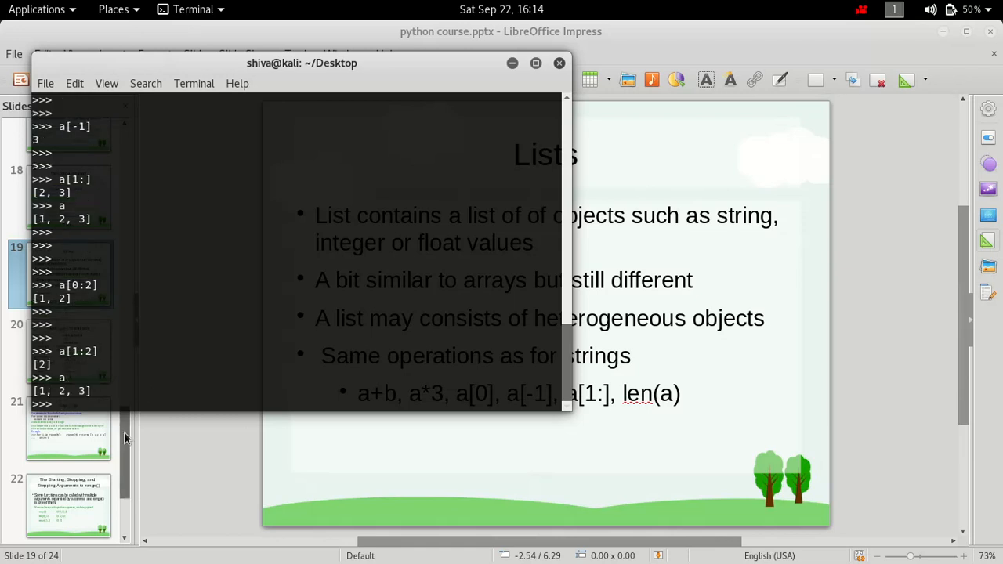
{"action": "left_click", "coordinate": [71, 403]}
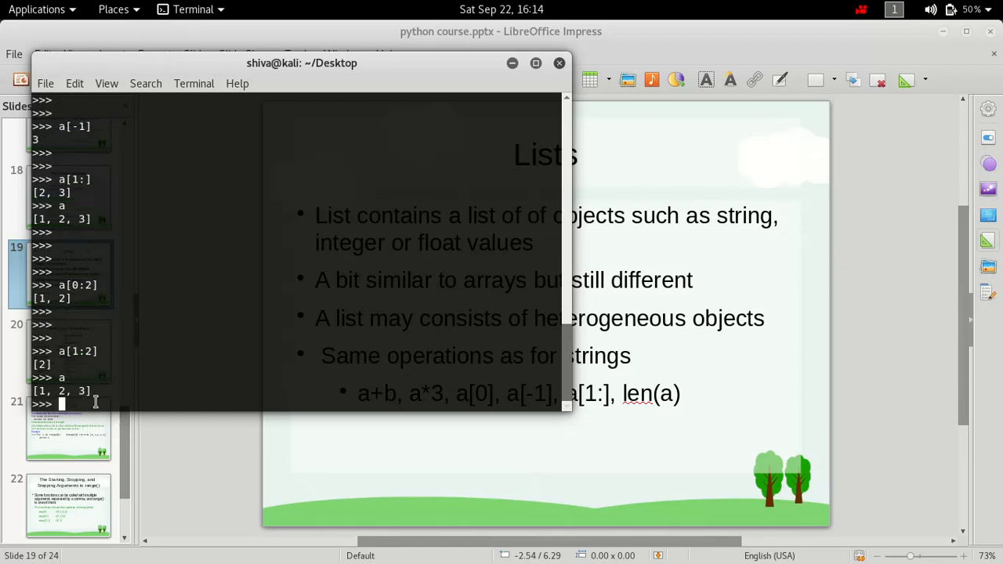
{"action": "mouse_move", "coordinate": [79, 351]}
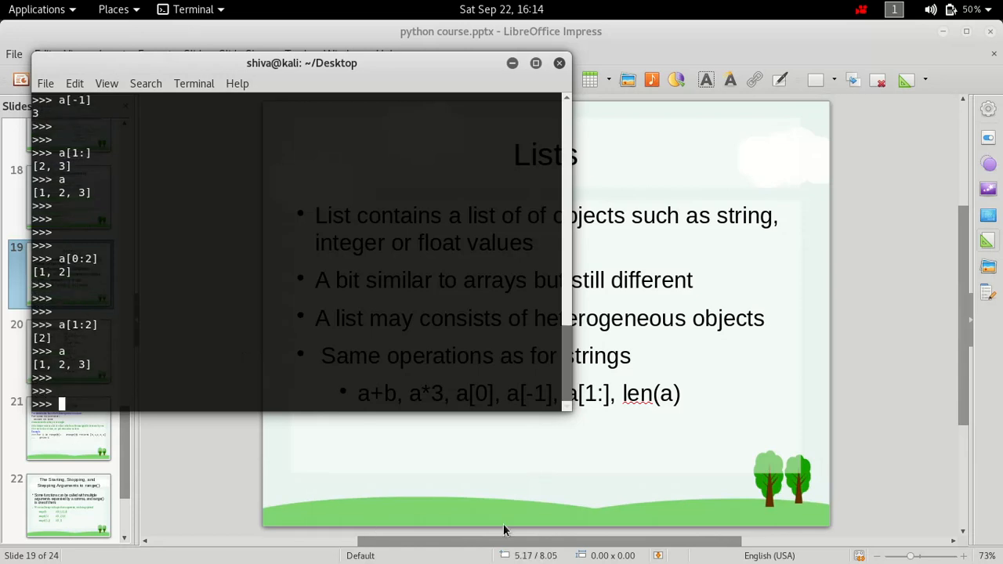
{"action": "mouse_move", "coordinate": [634, 414]}
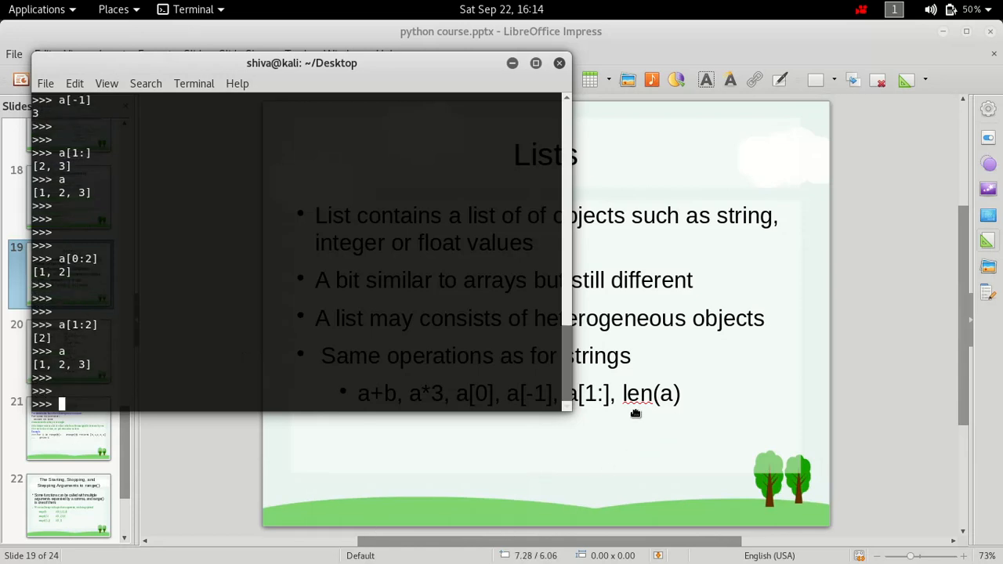
- Run len(a), returning 3
{"action": "type", "text": "le"}
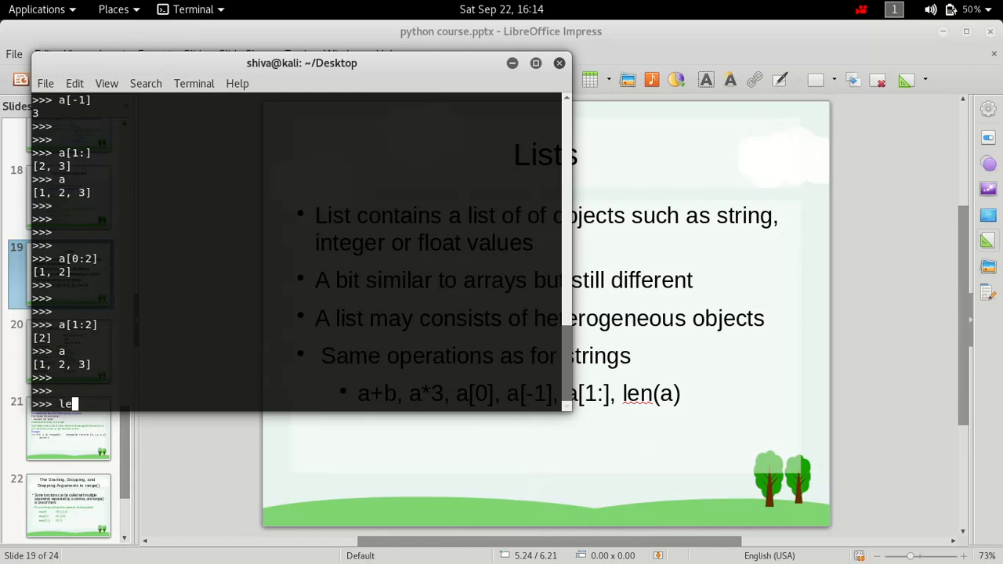
{"action": "type", "text": "n()"}
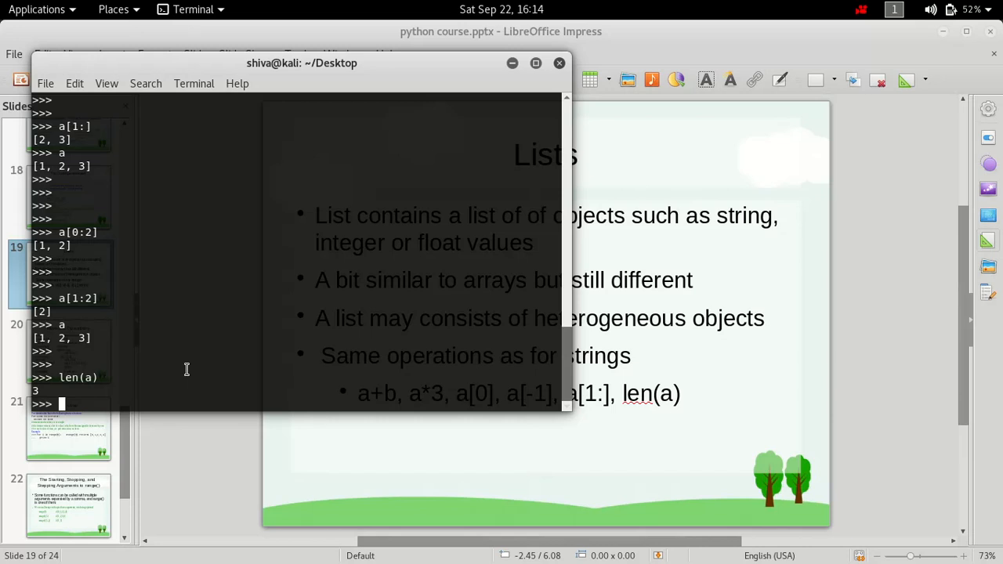
{"action": "mouse_move", "coordinate": [126, 373]}
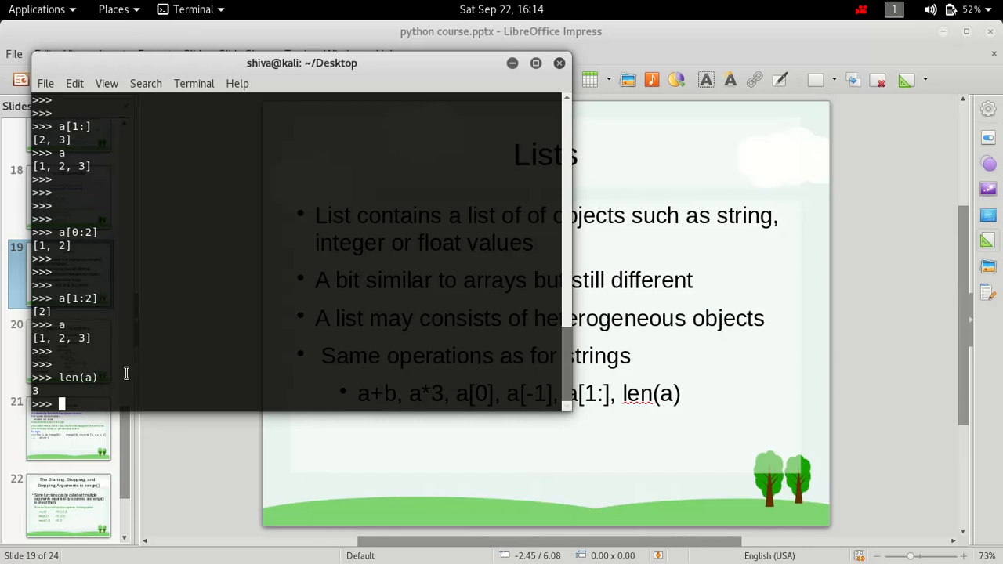
- Run len(b) to get its length
{"action": "type", "text": "l"}
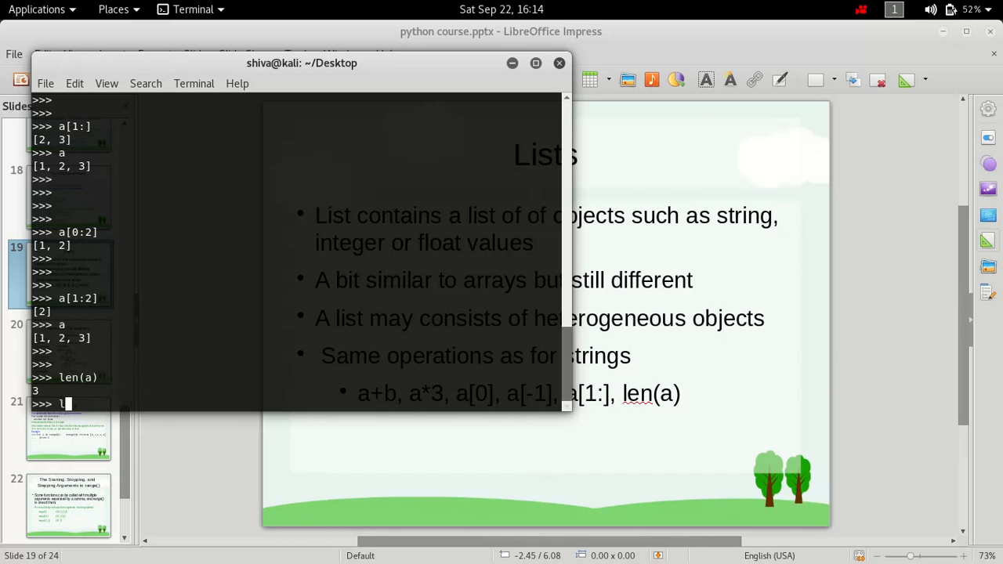
{"action": "type", "text": "en()"}
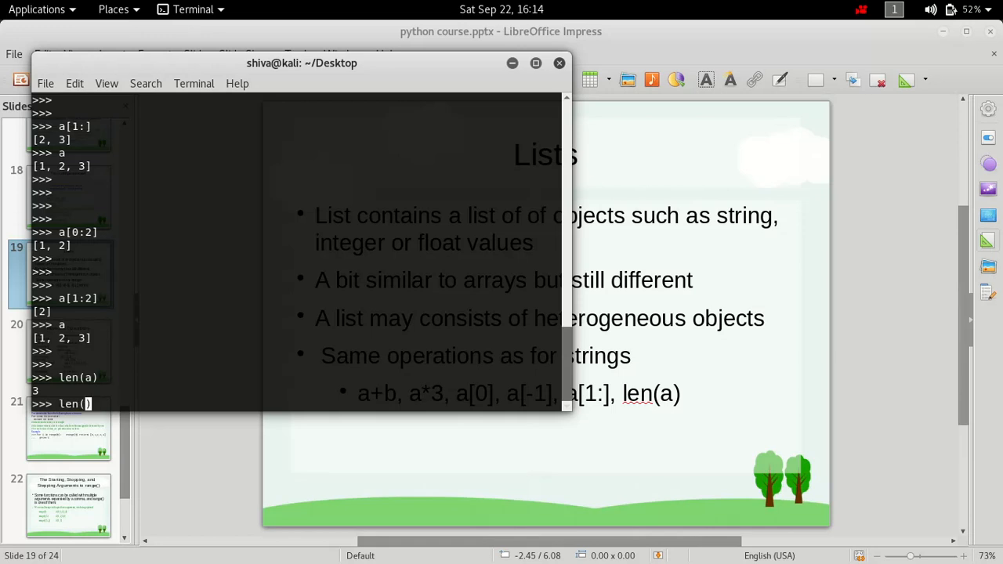
{"action": "type", "text": "b"}
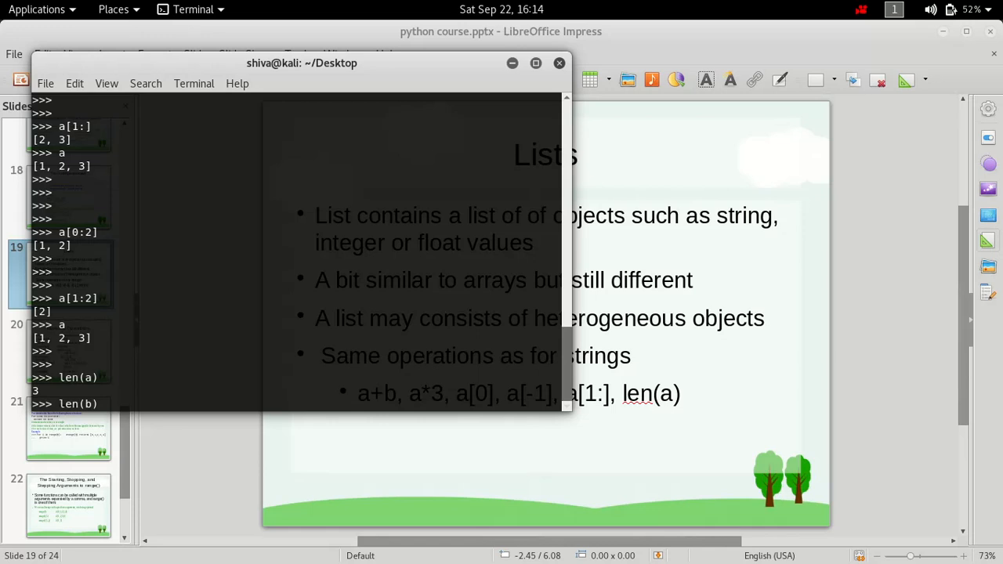
{"action": "key", "text": "Return"}
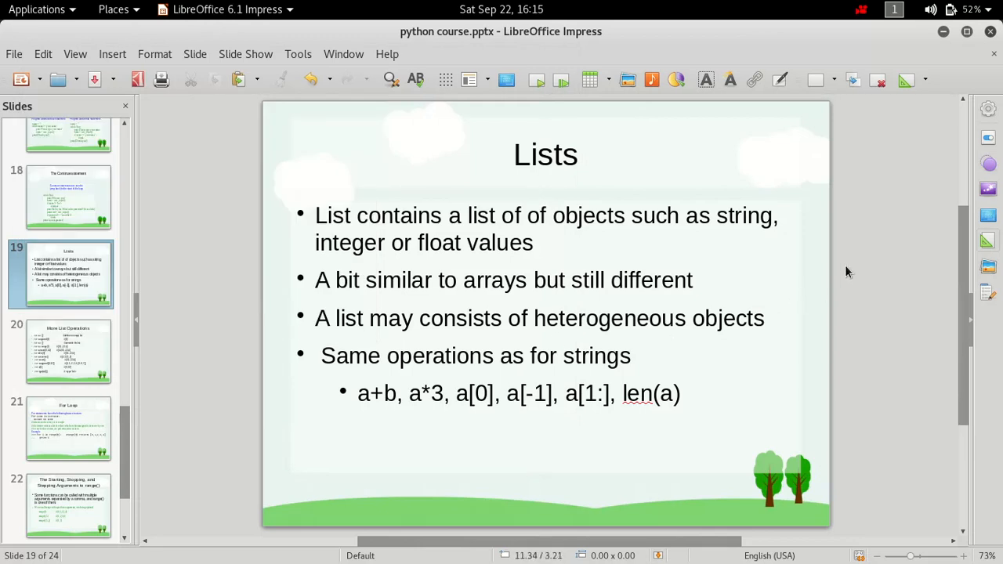
{"action": "mouse_move", "coordinate": [839, 94]}
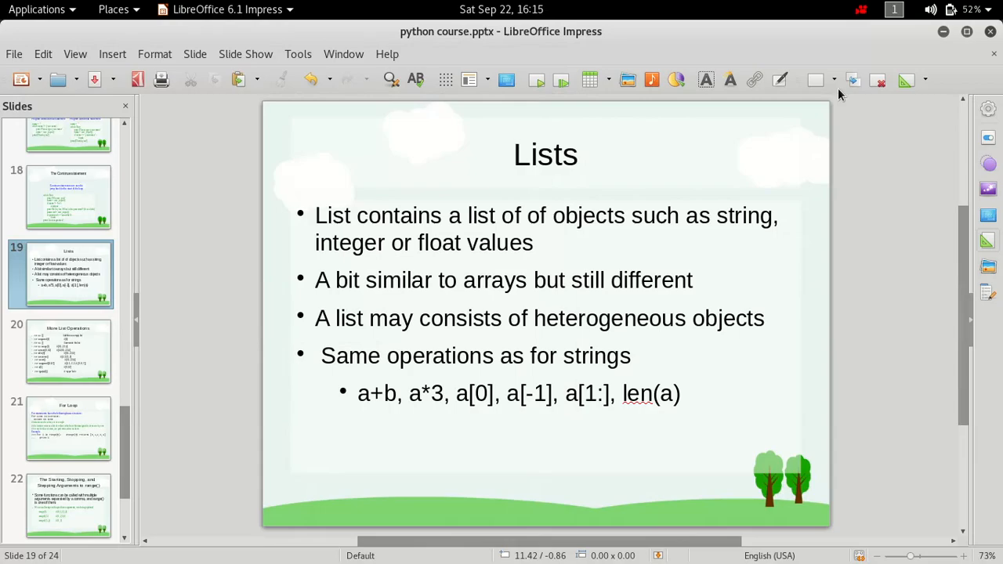